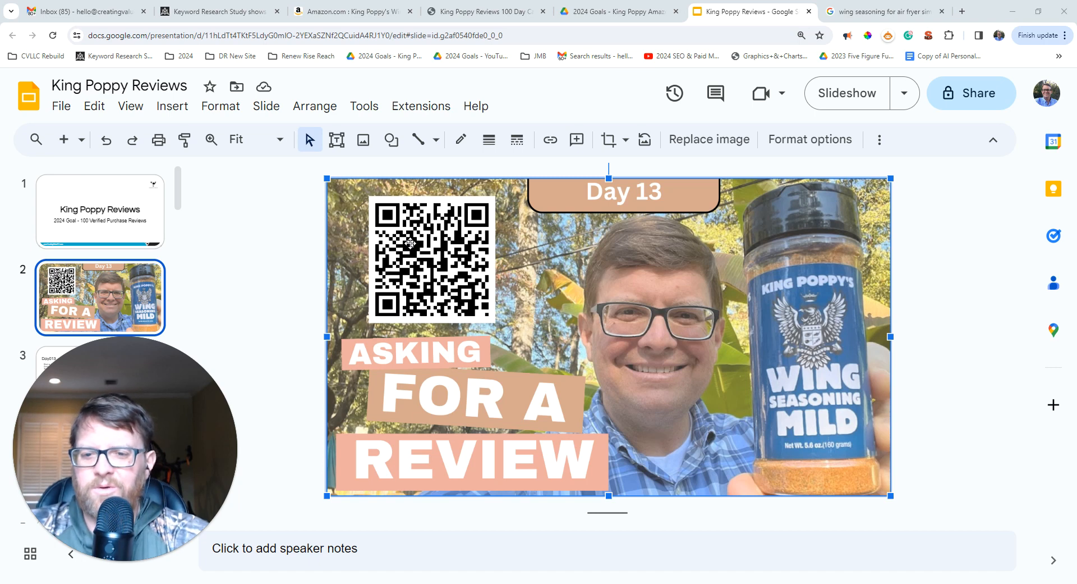
mouse_move(330, 263)
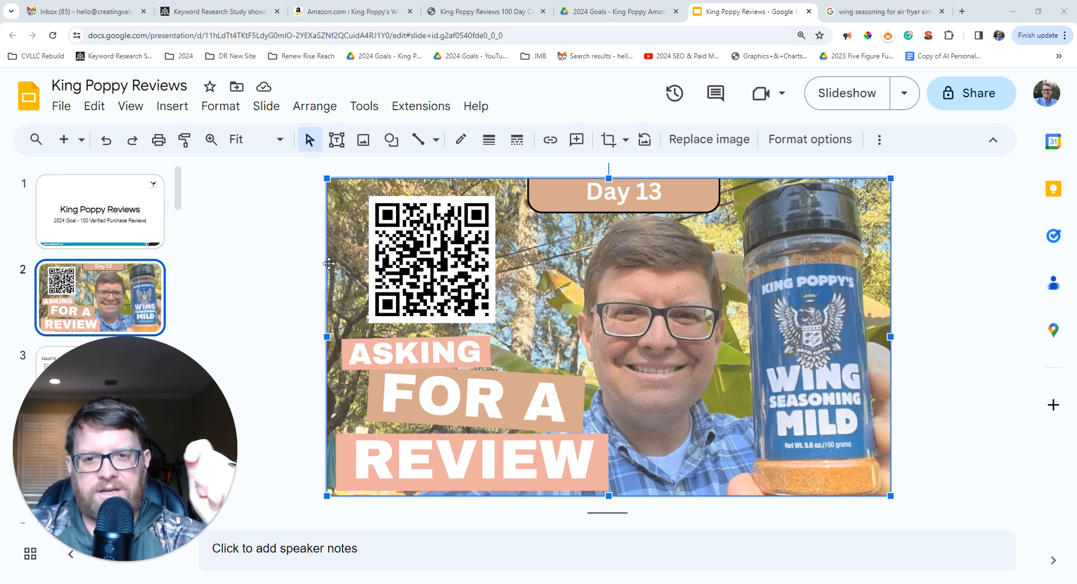
mouse_move(299, 290)
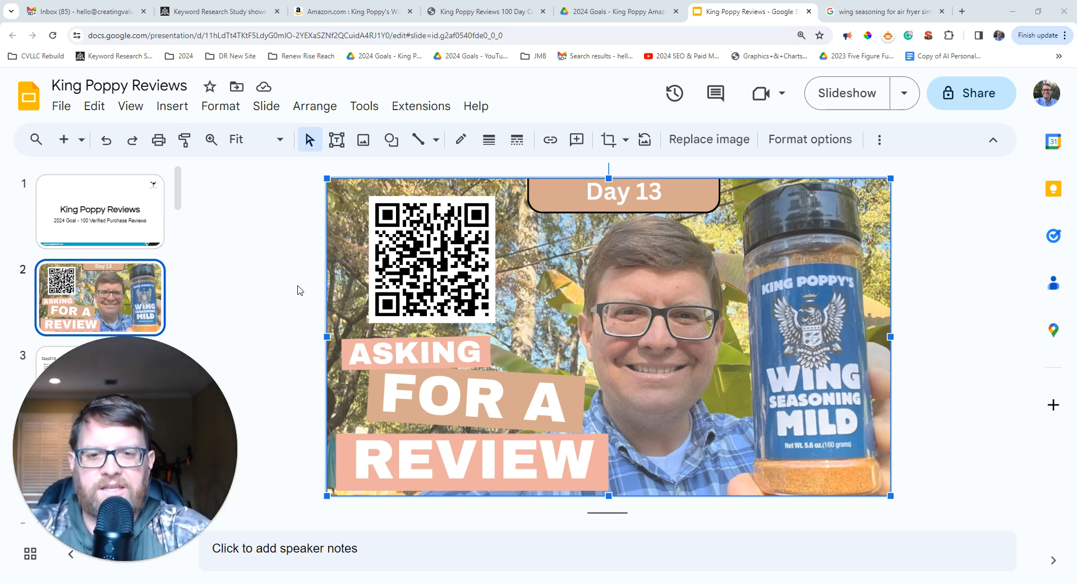
mouse_move(299, 543)
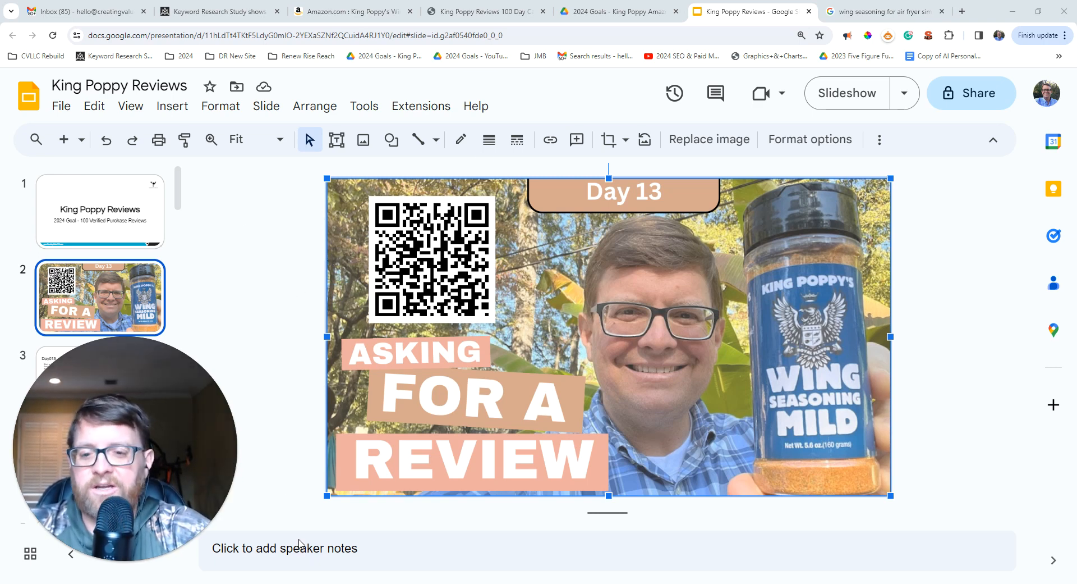
mouse_move(328, 496)
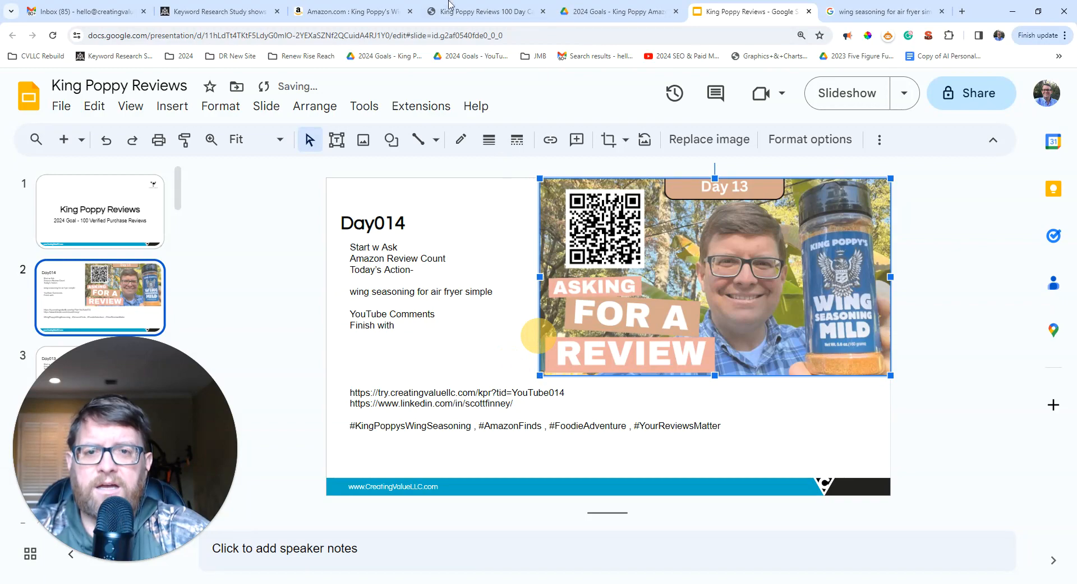
Switch to the King Poppy Reviews 100 Day page and scroll past the video to the sign-up form.
left_click(484, 11)
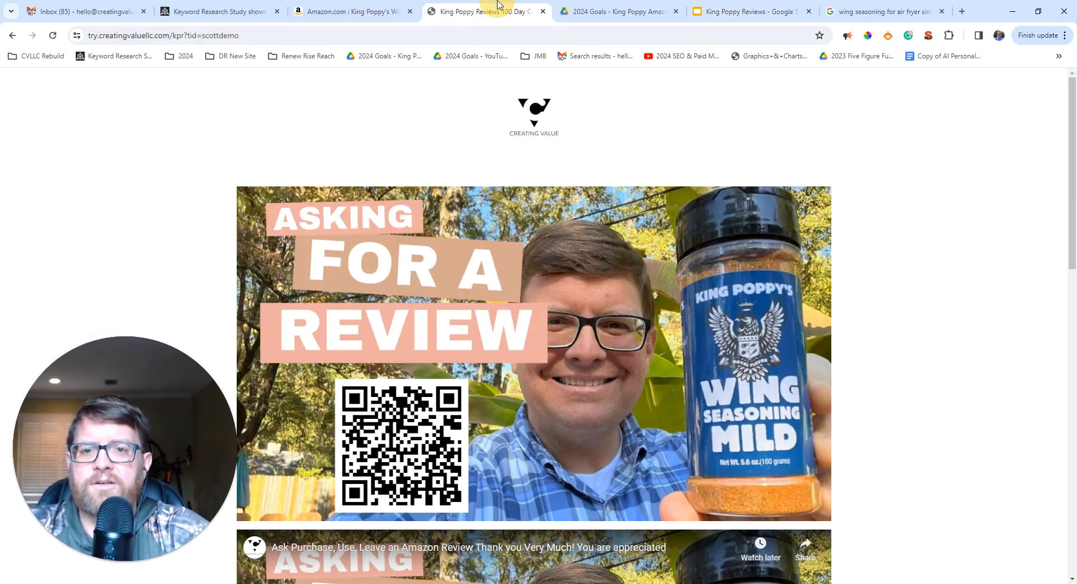
scroll("down", 3)
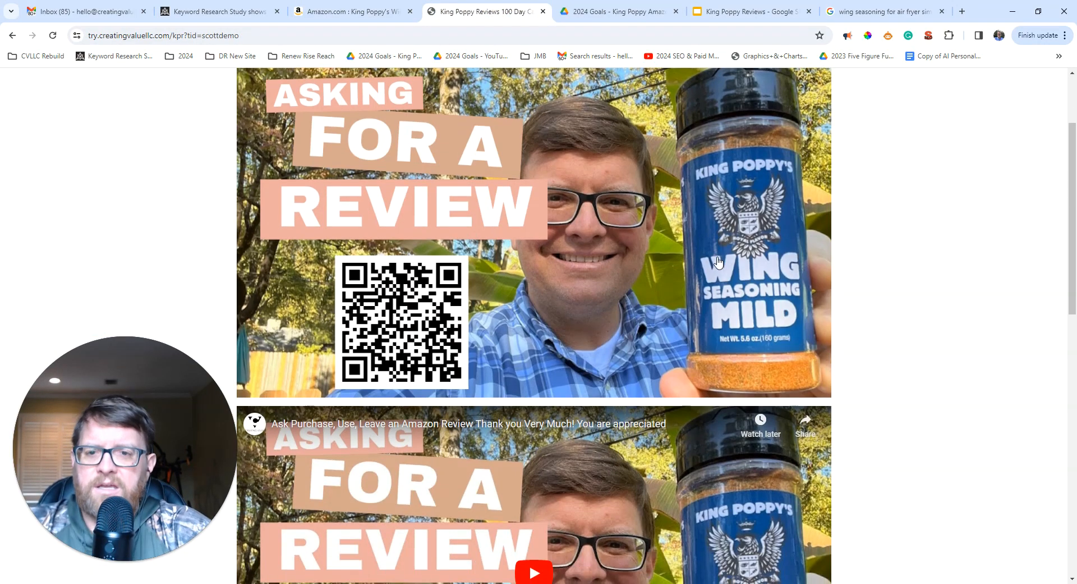
scroll("down", 3)
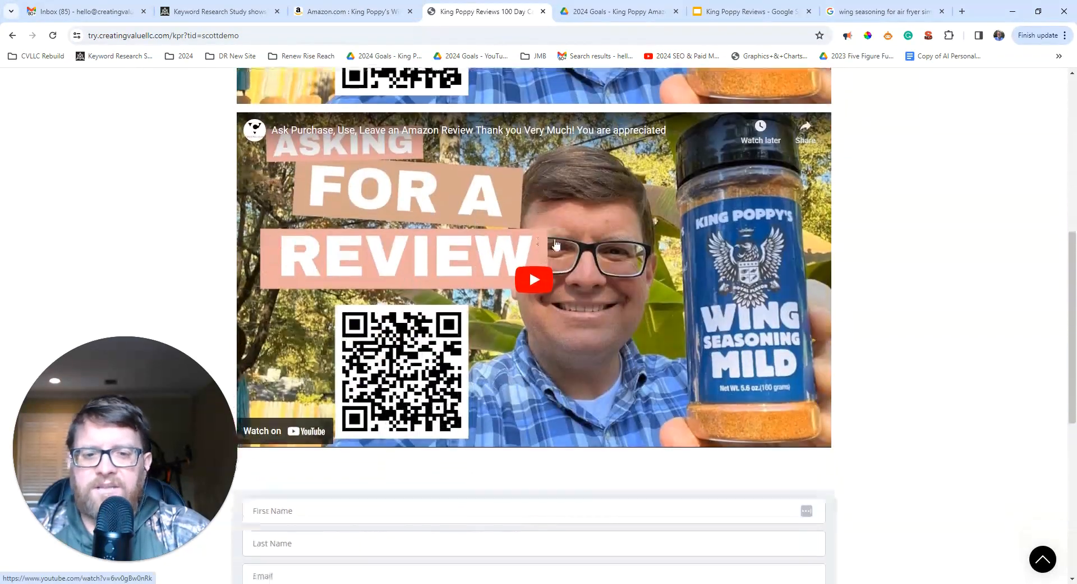
scroll("down", 3)
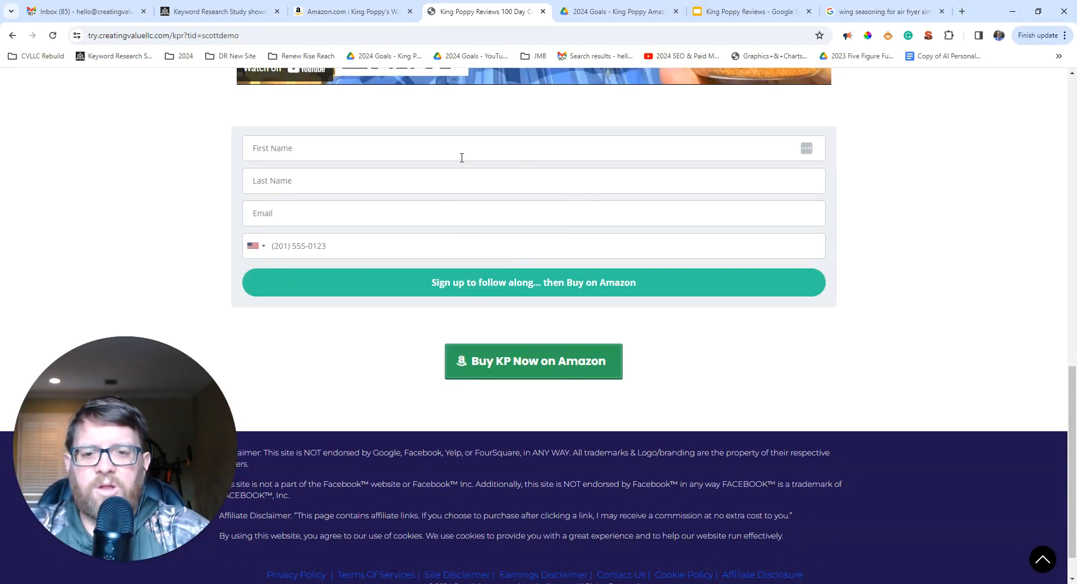
mouse_move(443, 224)
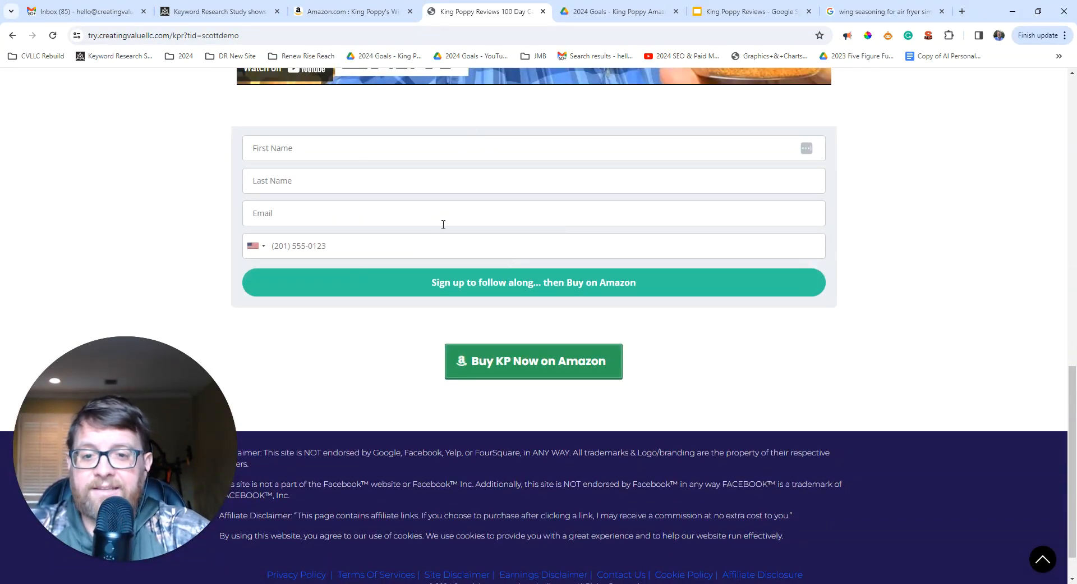
mouse_move(451, 177)
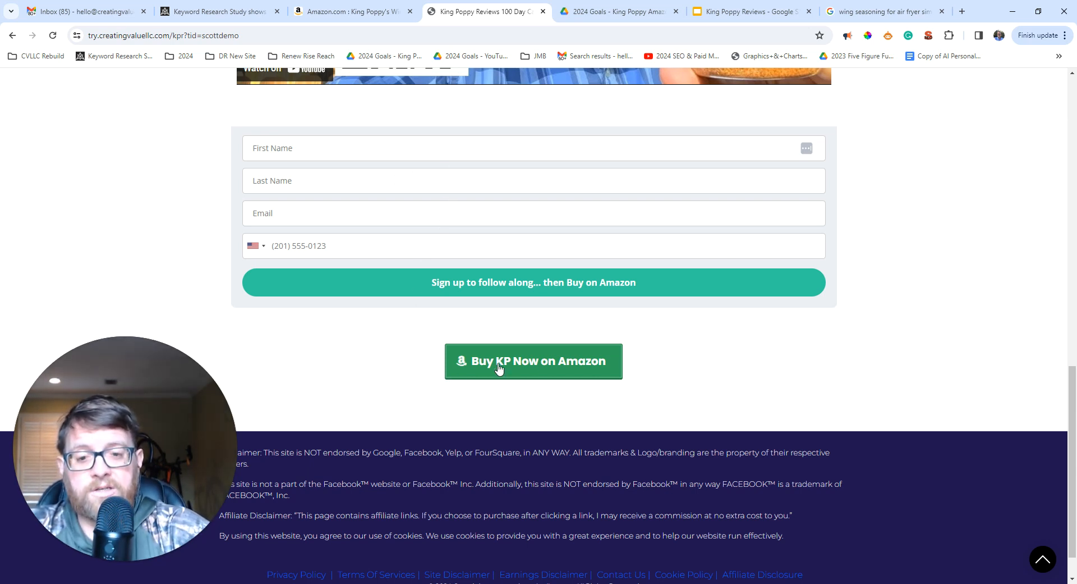
mouse_move(572, 98)
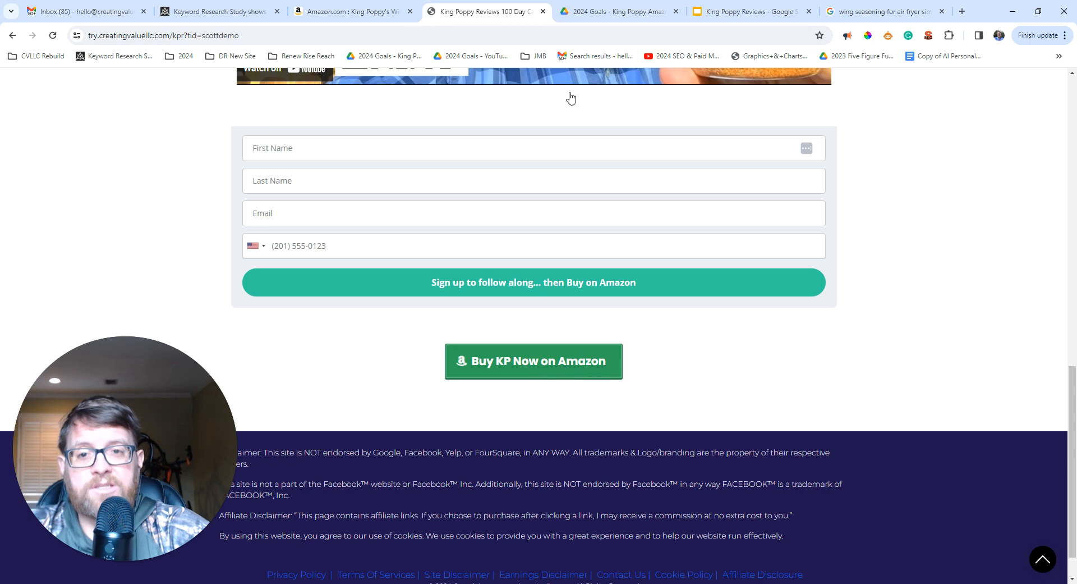
Switch to the Amazon tab for King Poppy's Wing Seasoning Mild 5.6oz.
left_click(350, 11)
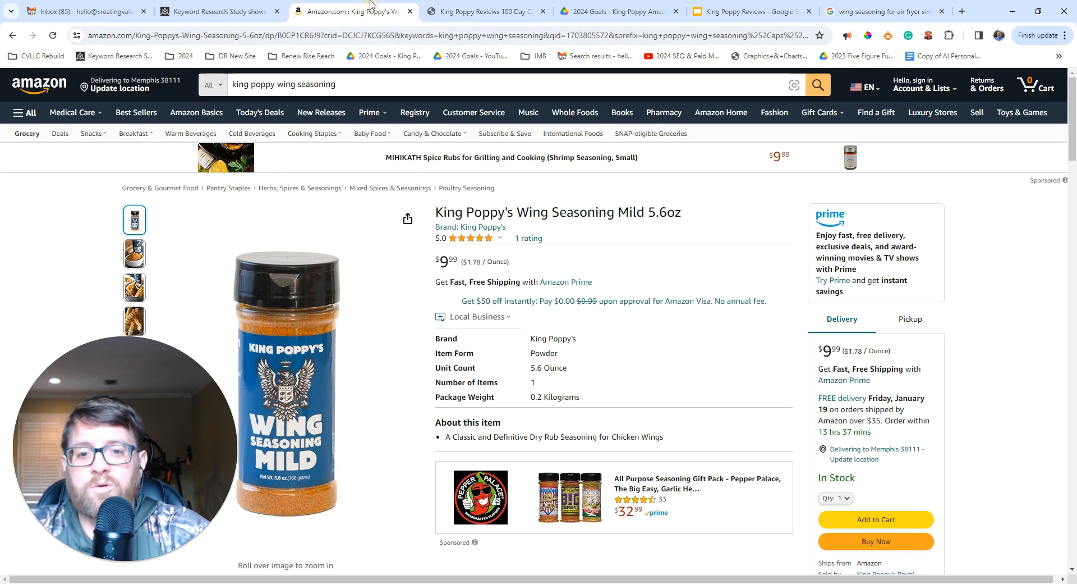
mouse_move(403, 246)
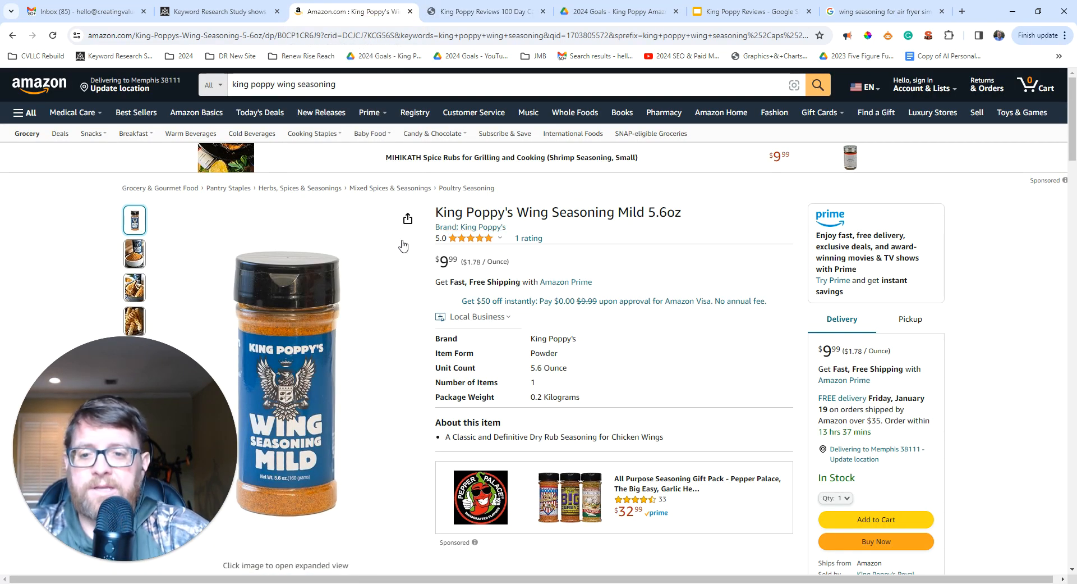
mouse_move(683, 319)
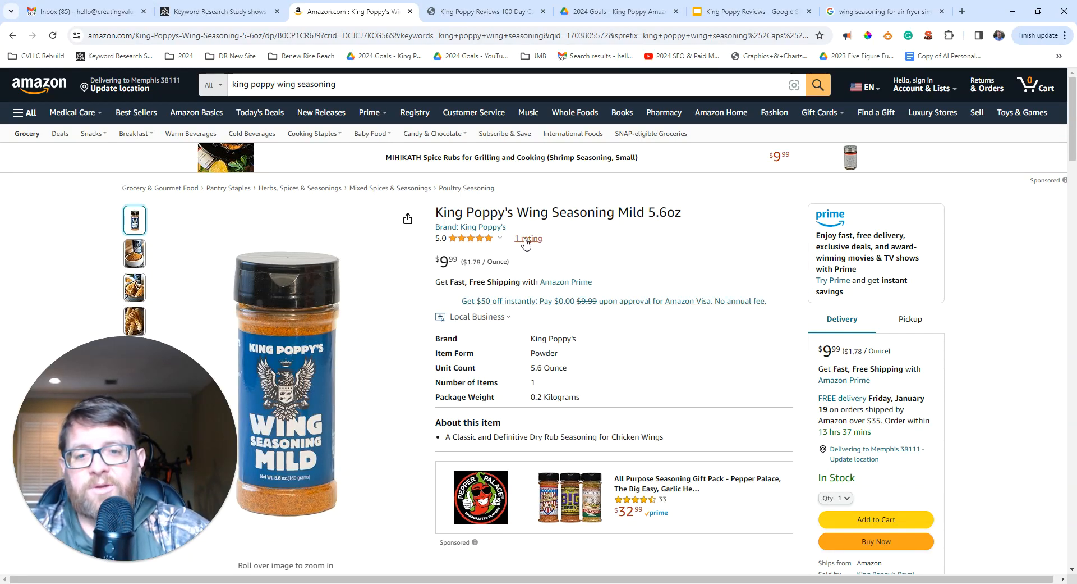
left_click(527, 238)
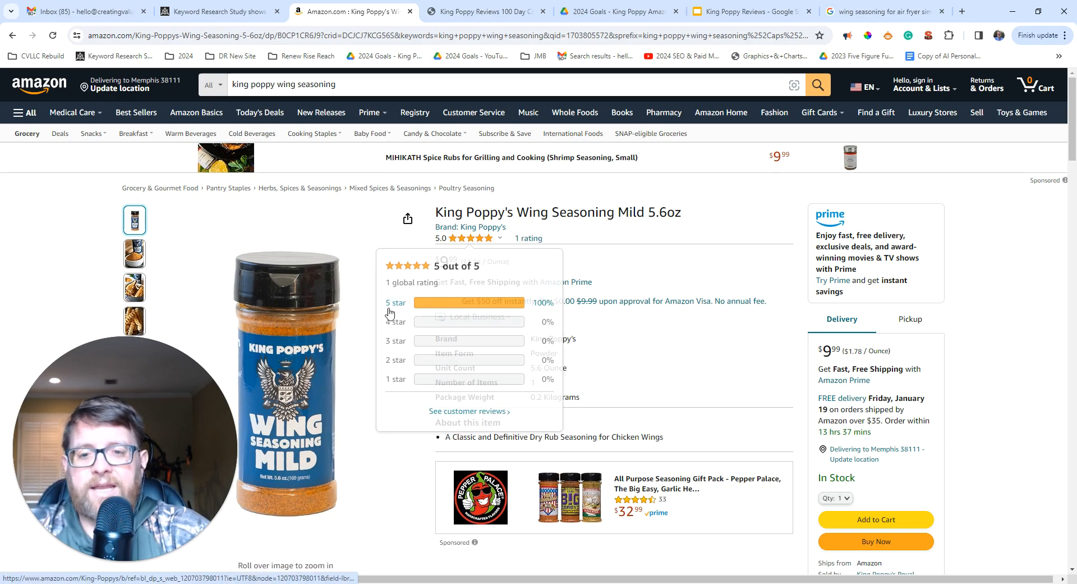
scroll("down", 3)
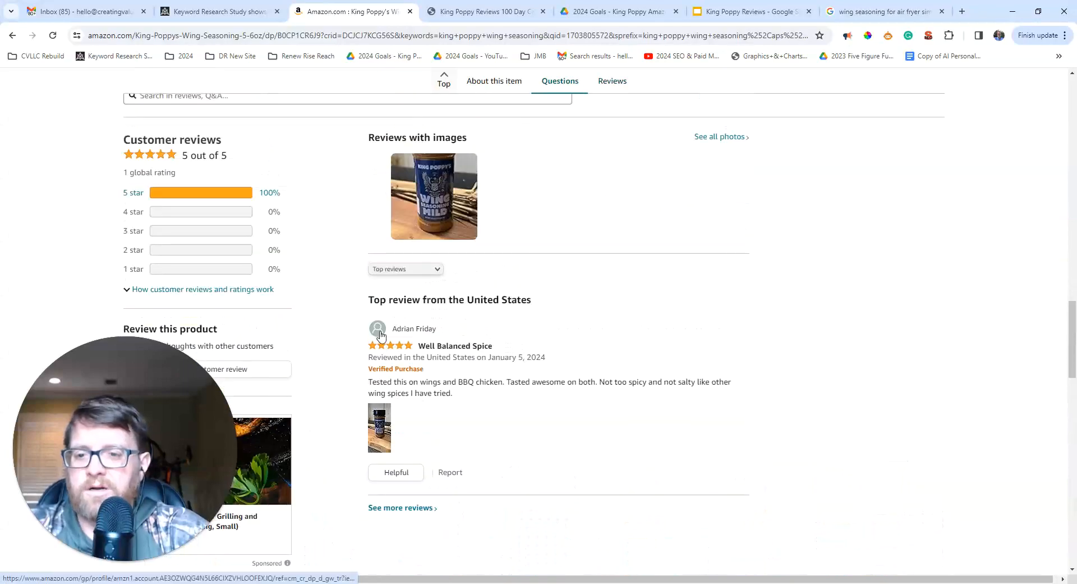
scroll("up", 3)
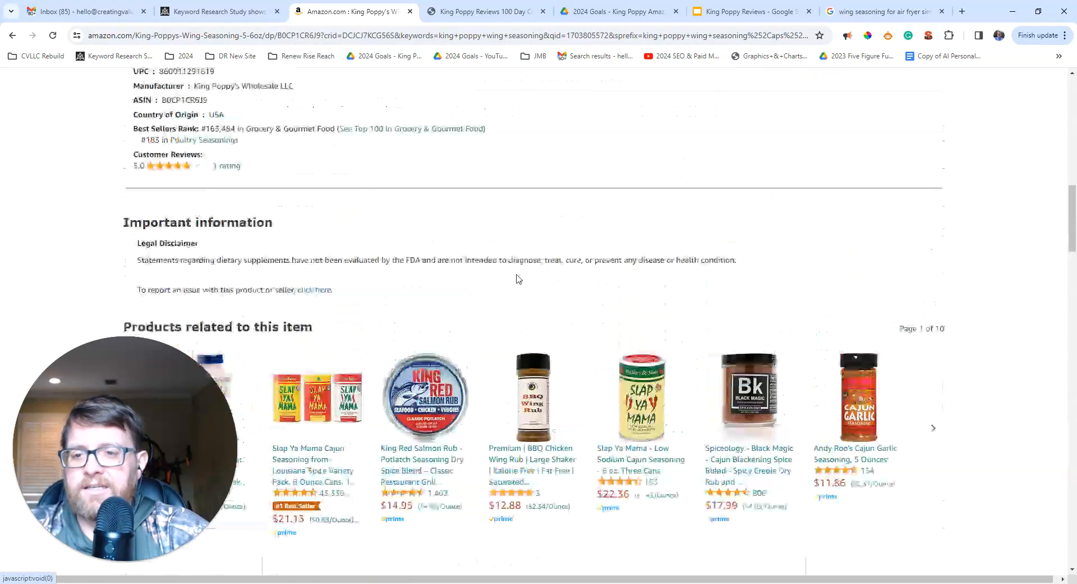
scroll("up", 3)
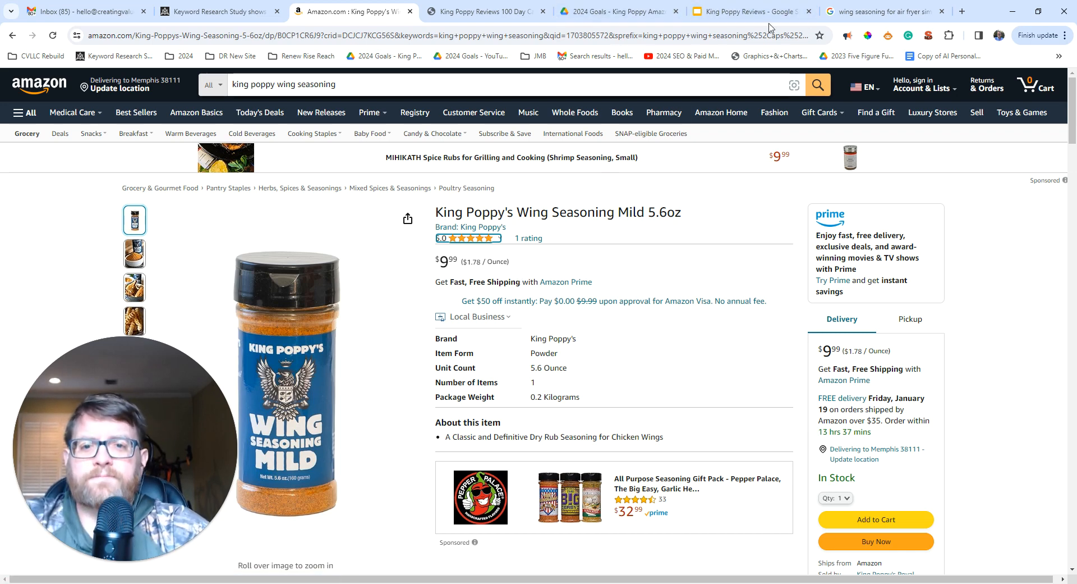
mouse_move(481, 11)
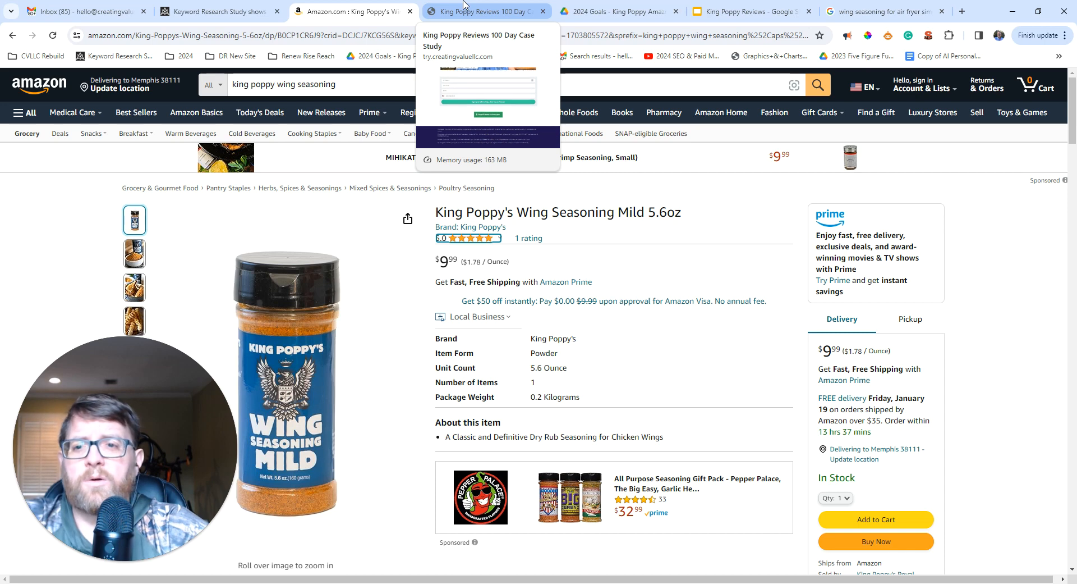
Switch to the King Poppy Reviews Google Slides tab showing the Day014 slide.
left_click(749, 12)
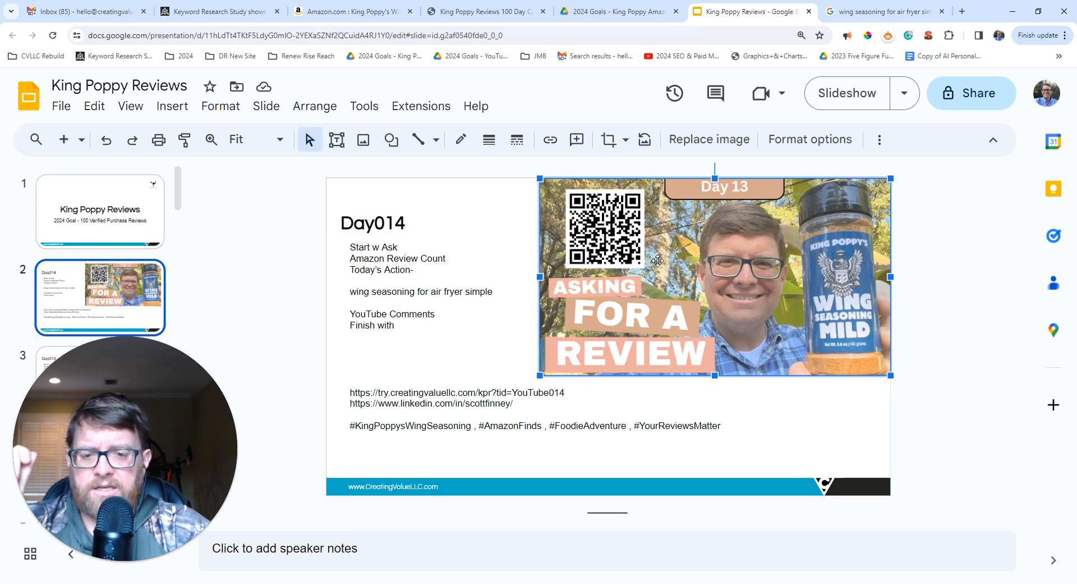
left_click(880, 11)
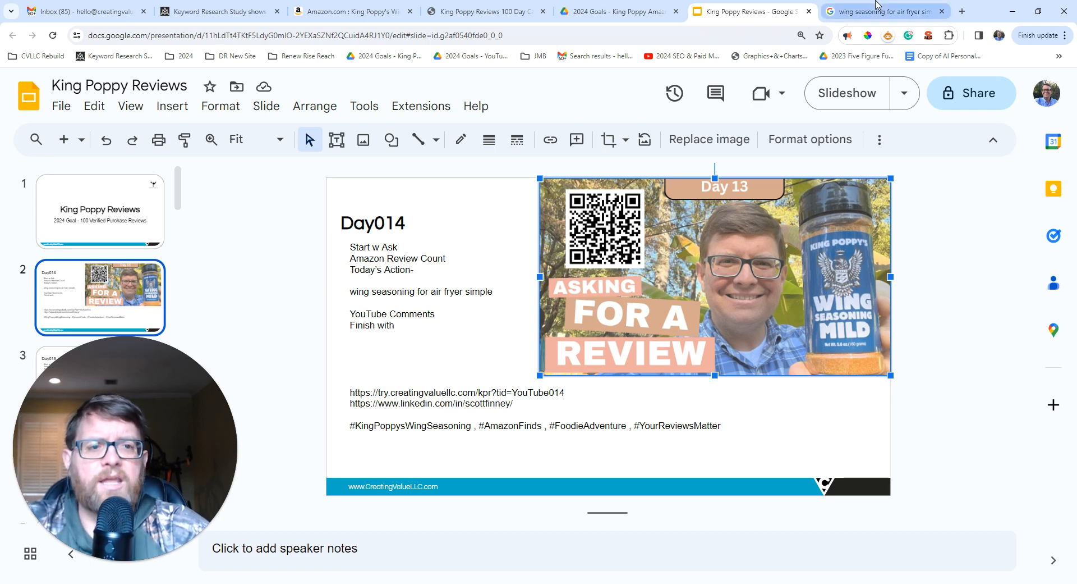
Switch to the 'wing seasoning for air fryer simple' Google results and scroll to the top.
left_click(884, 11)
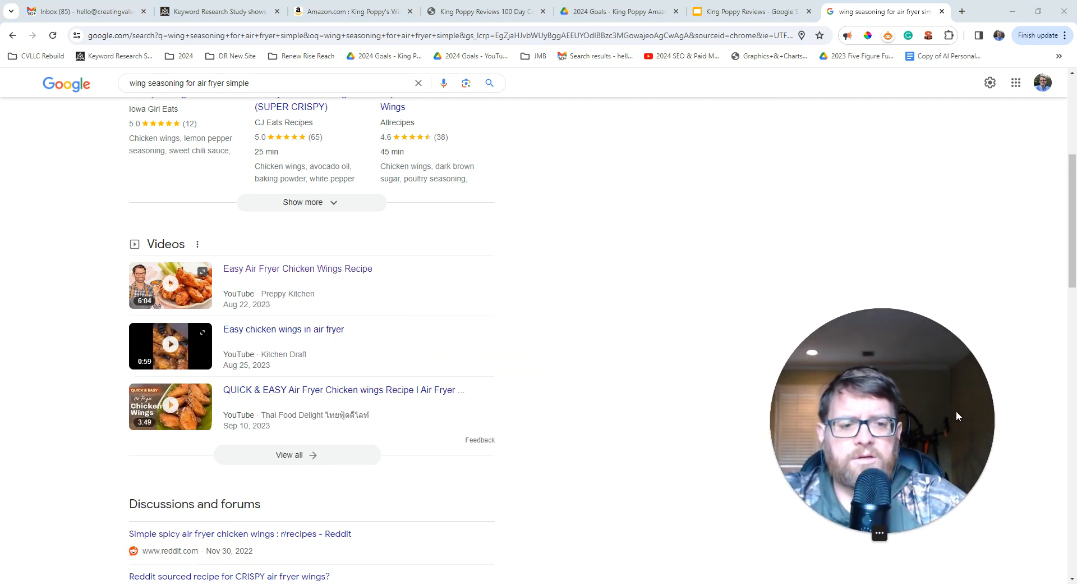
scroll("up", 3)
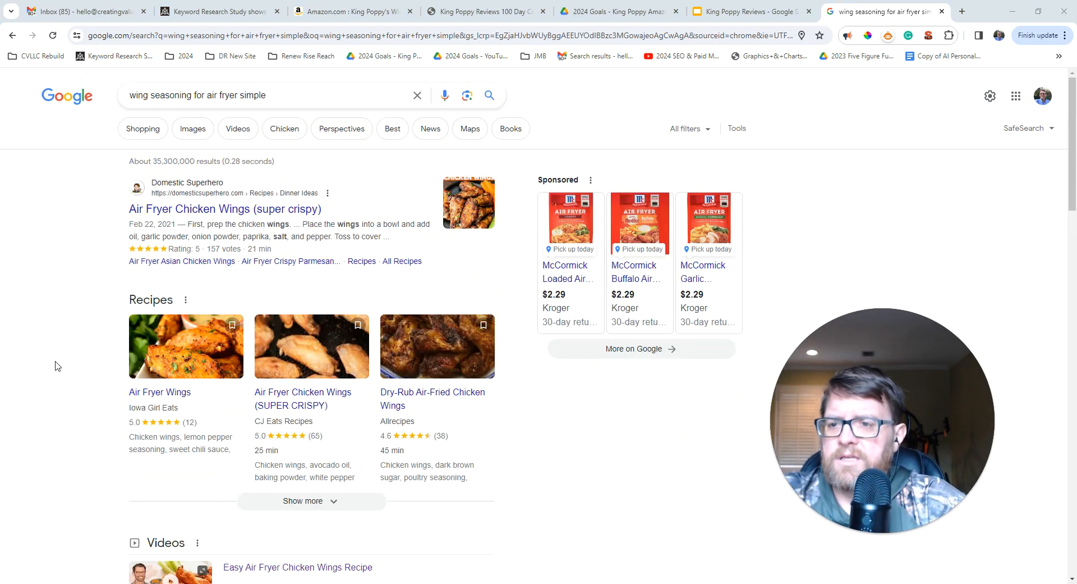
mouse_move(286, 107)
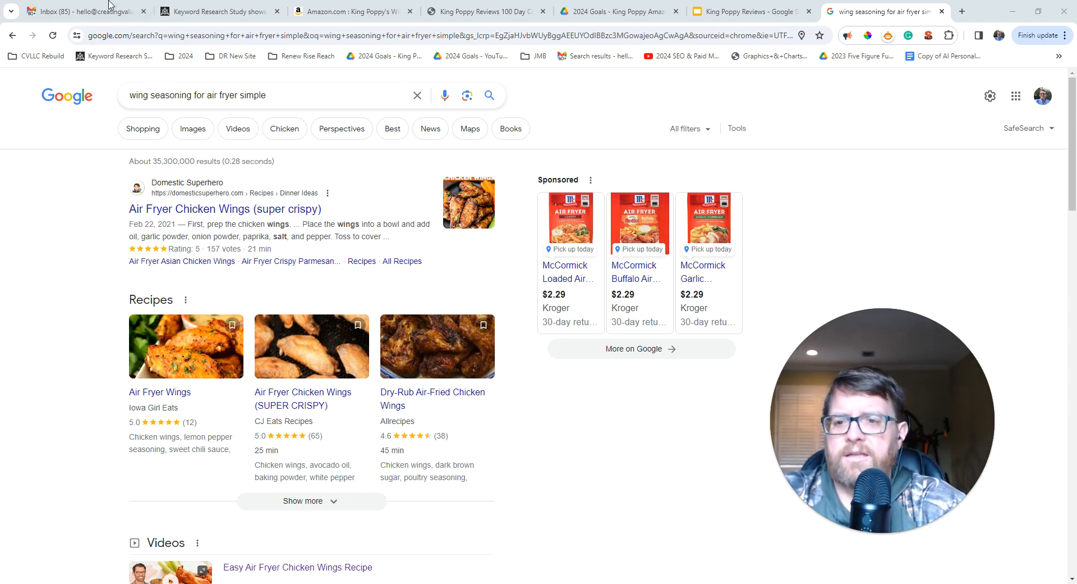
Edit the Google query to 'wing seasoning for air fryer', dropping 'simple'.
double_click(230, 95)
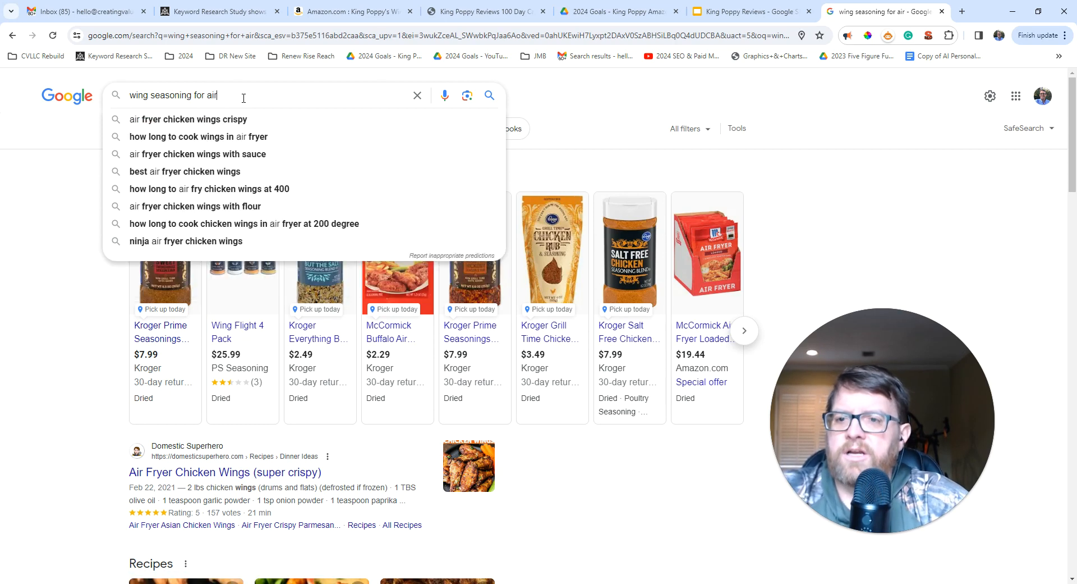
type("fryer")
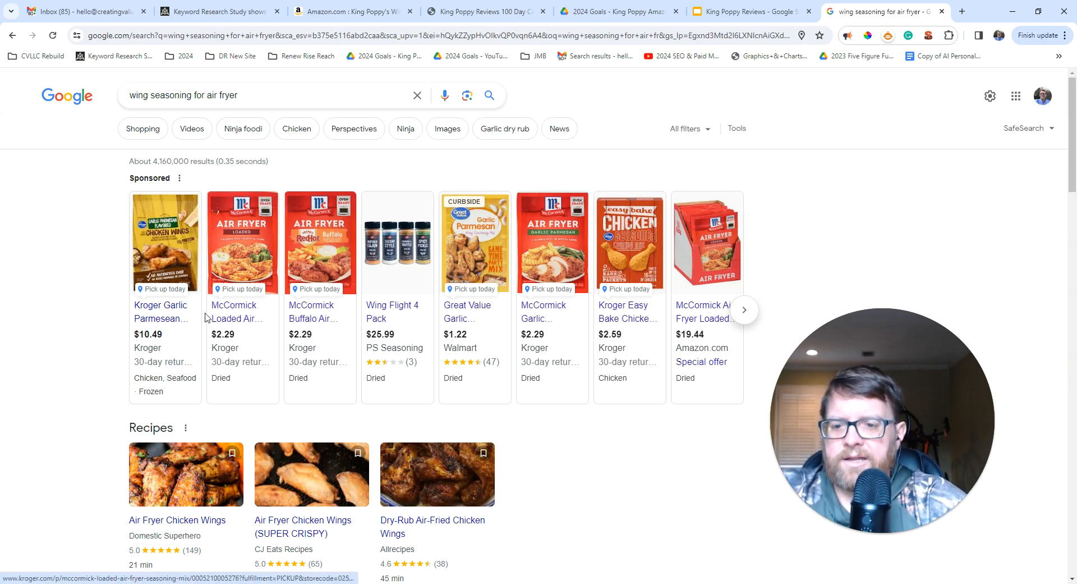
scroll("down", 3)
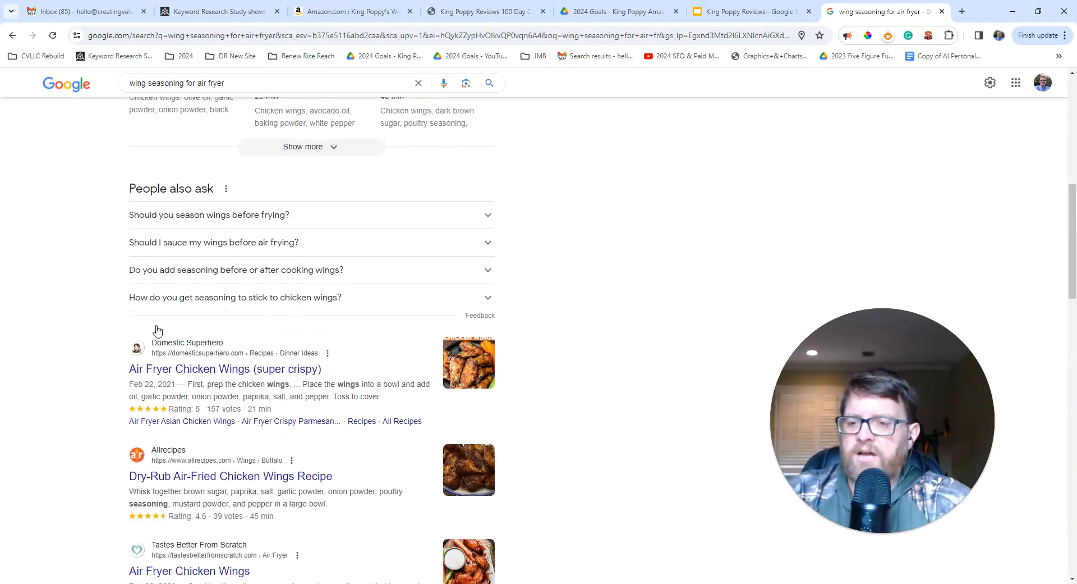
scroll("down", 3)
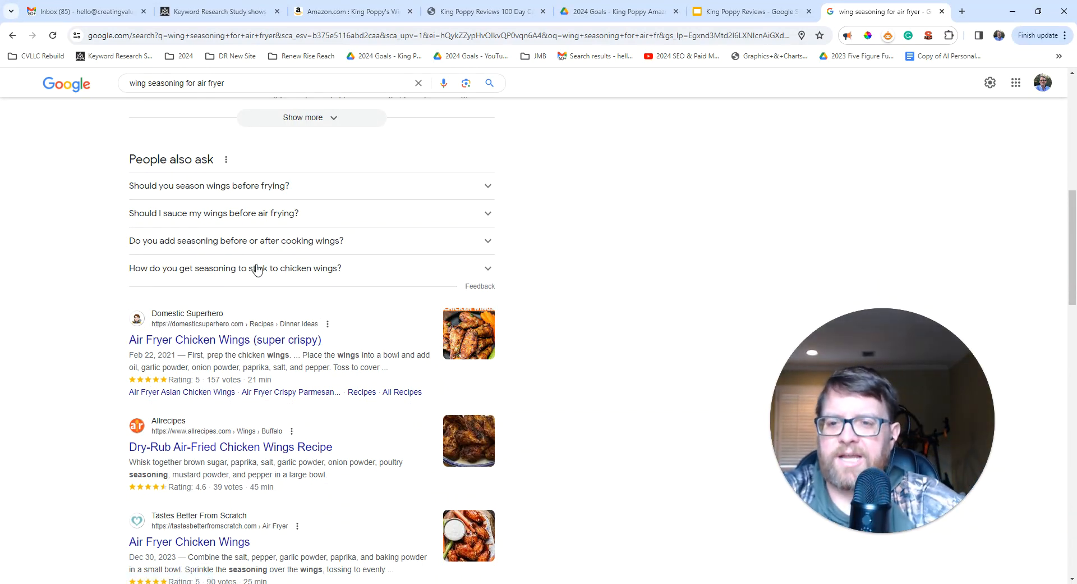
mouse_move(171, 296)
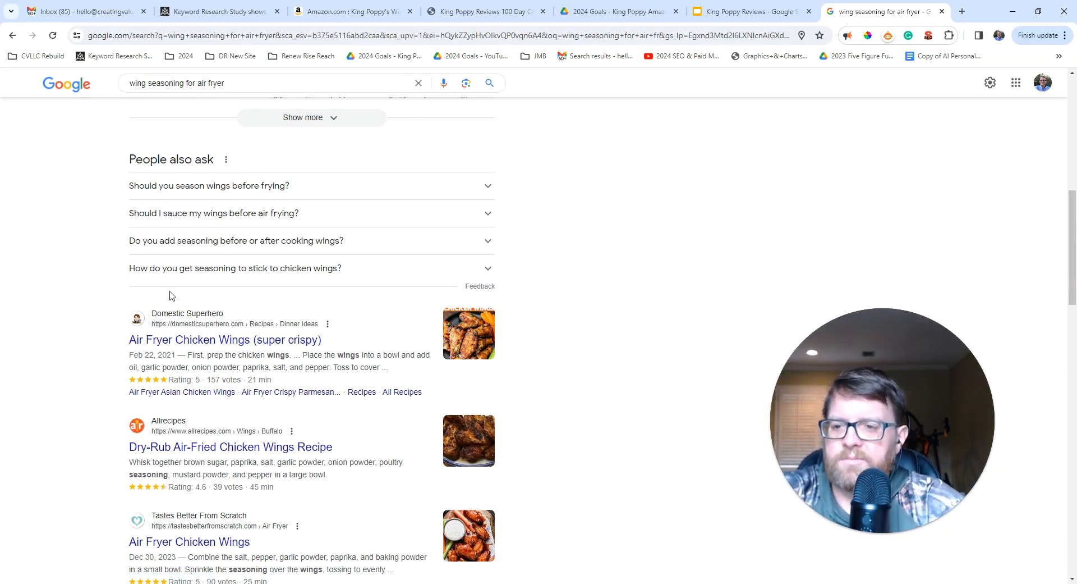
scroll("down", 3)
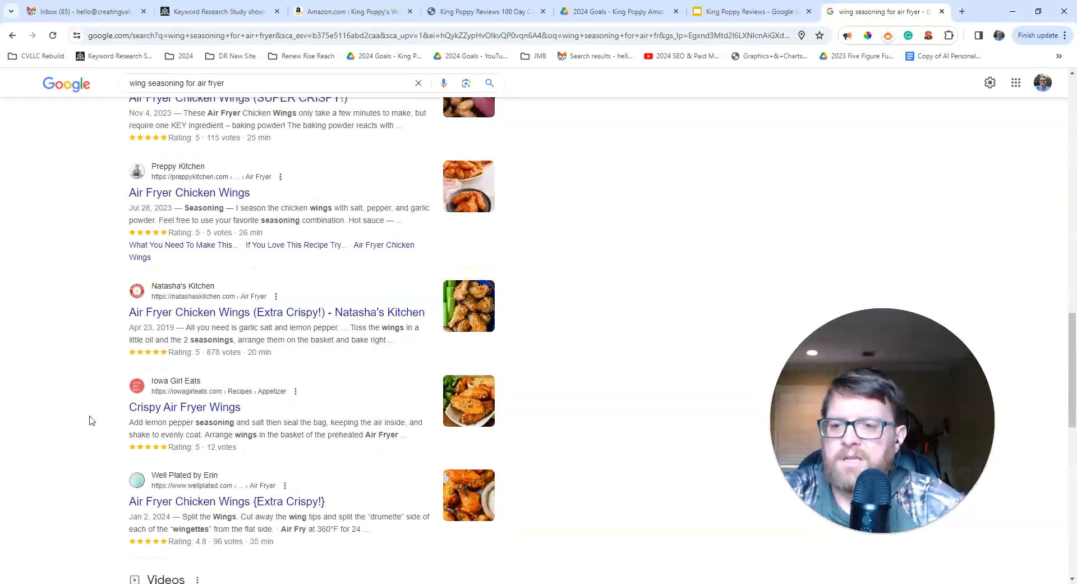
scroll("down", 3)
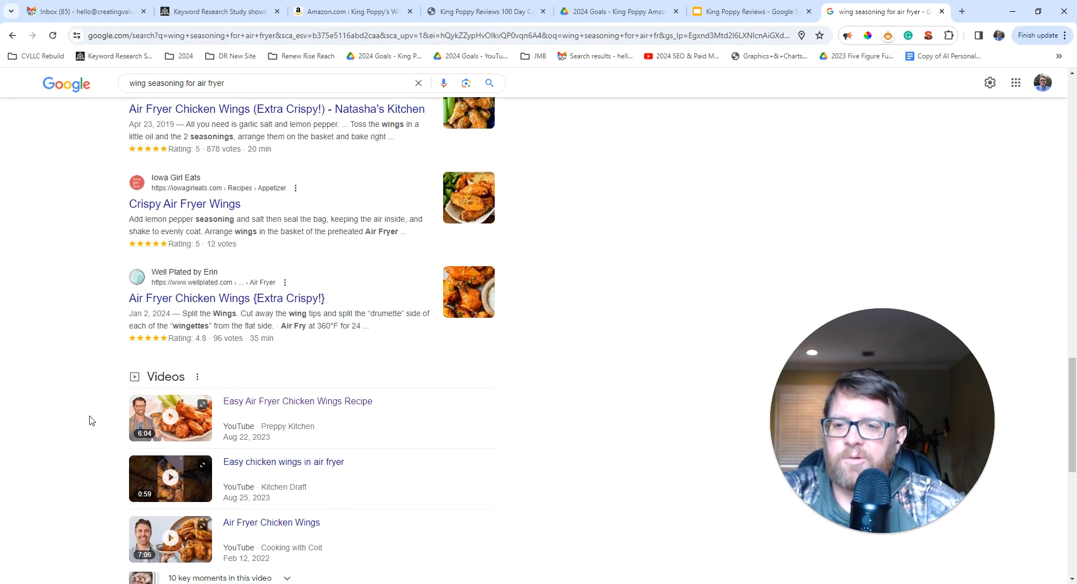
scroll("down", 3)
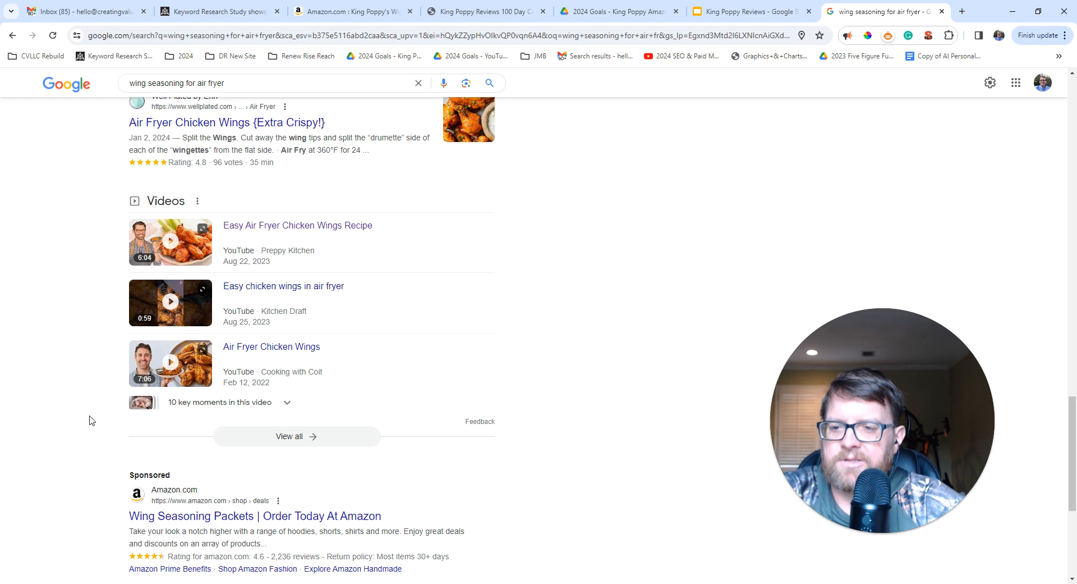
mouse_move(308, 244)
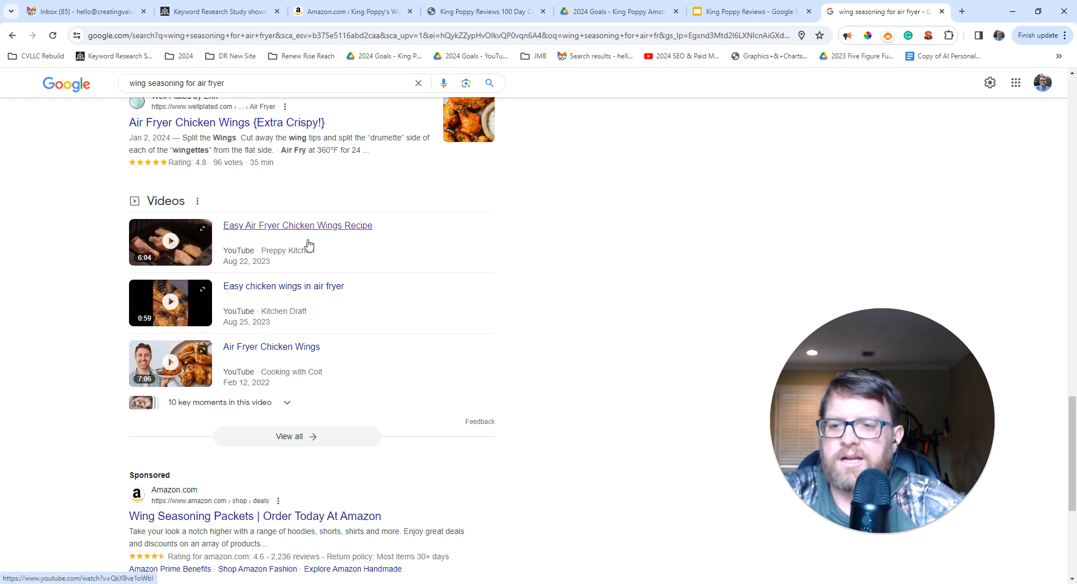
mouse_move(83, 308)
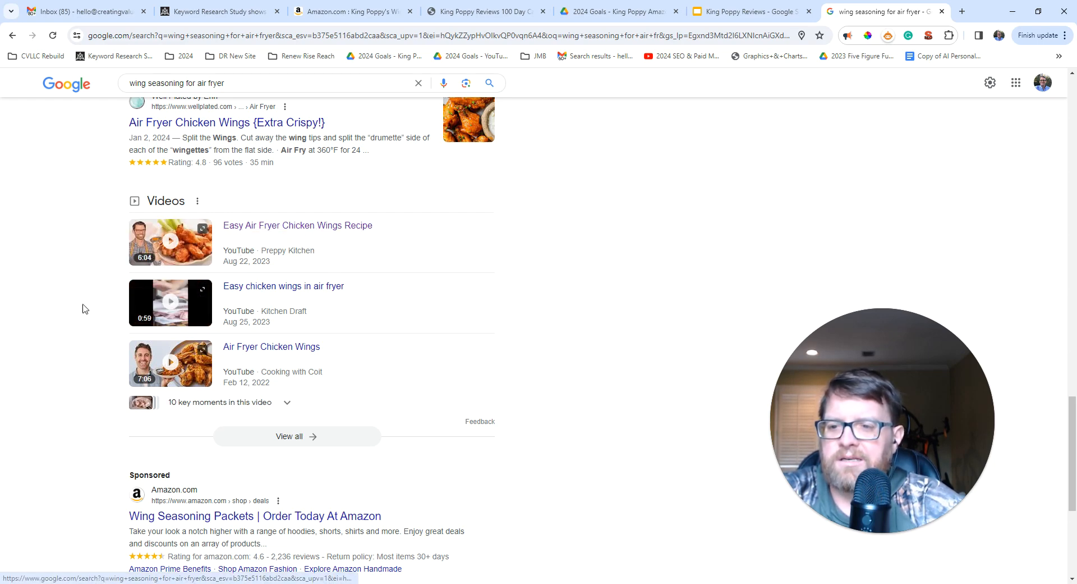
mouse_move(114, 363)
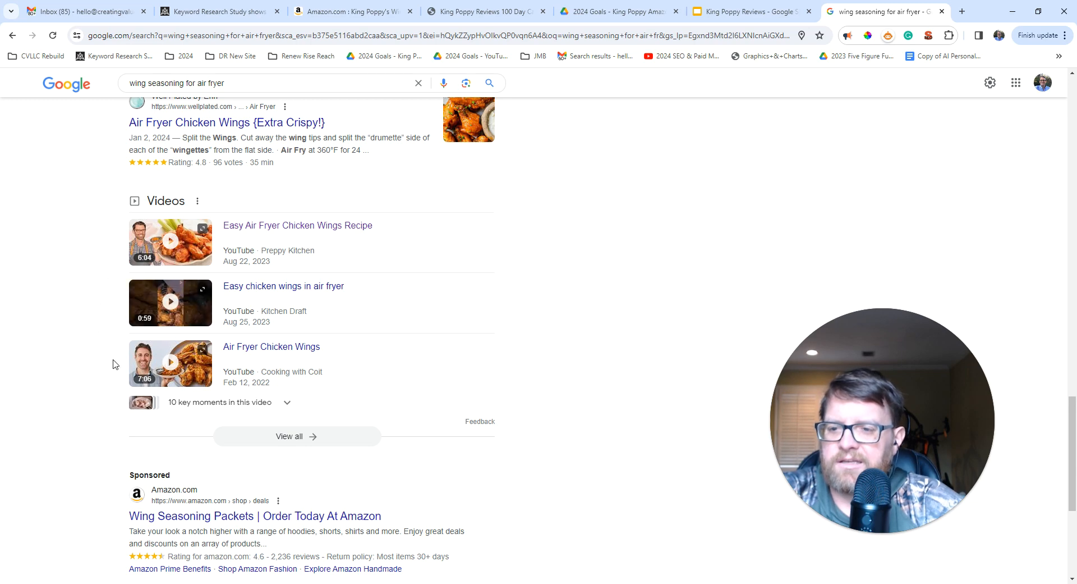
mouse_move(107, 417)
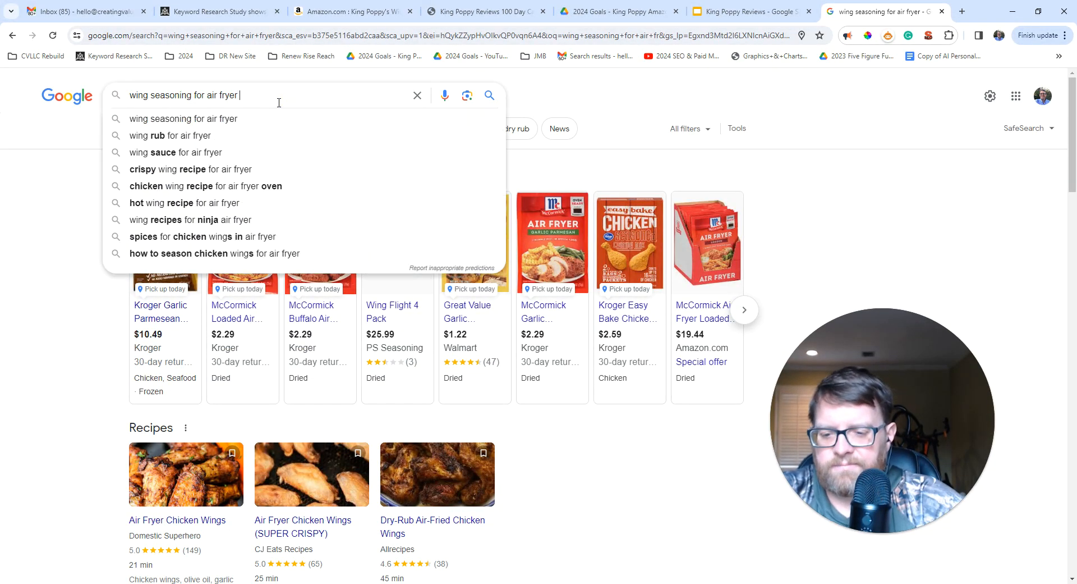
Run the search for 'wing seasoning for air fryer simple' again.
type(" simple")
key("Return")
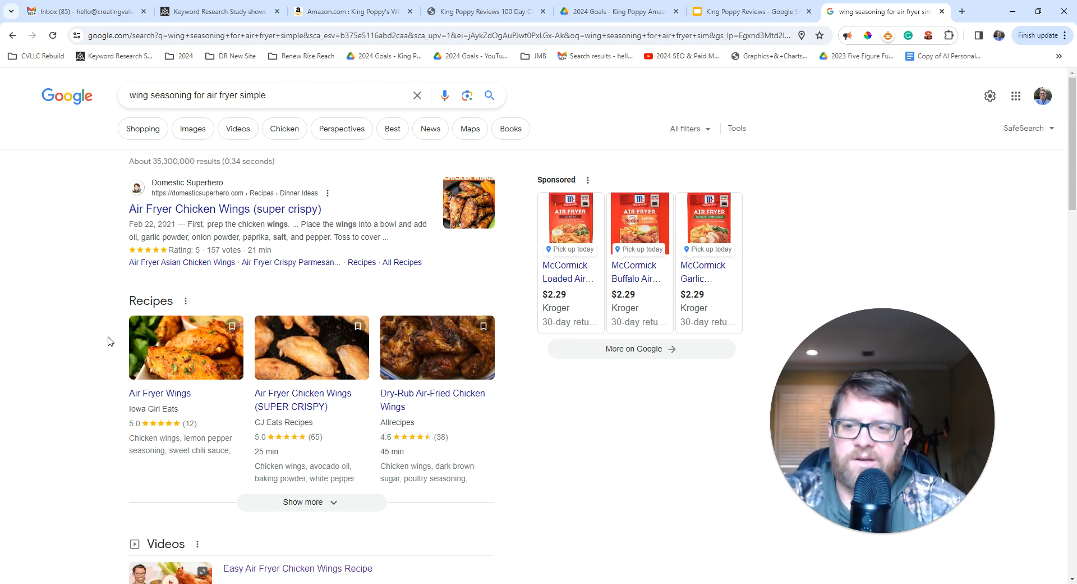
scroll("down", 3)
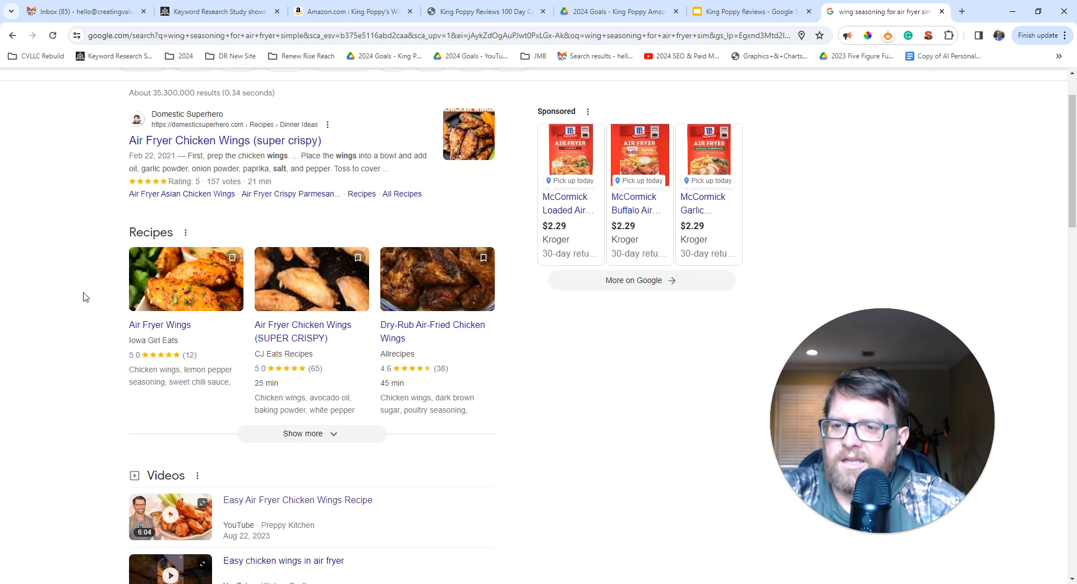
scroll("up", 3)
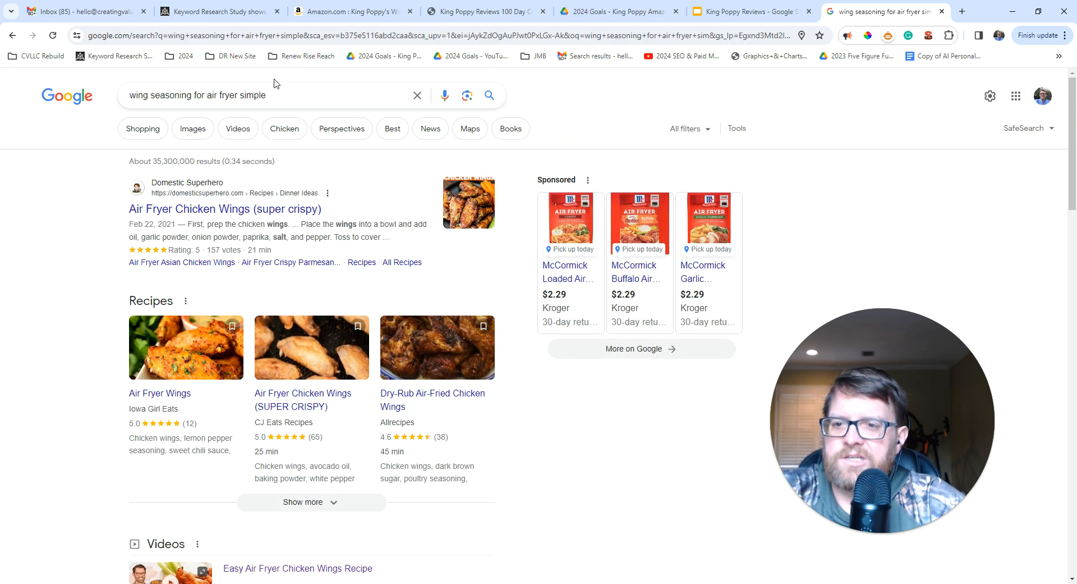
scroll("down", 3)
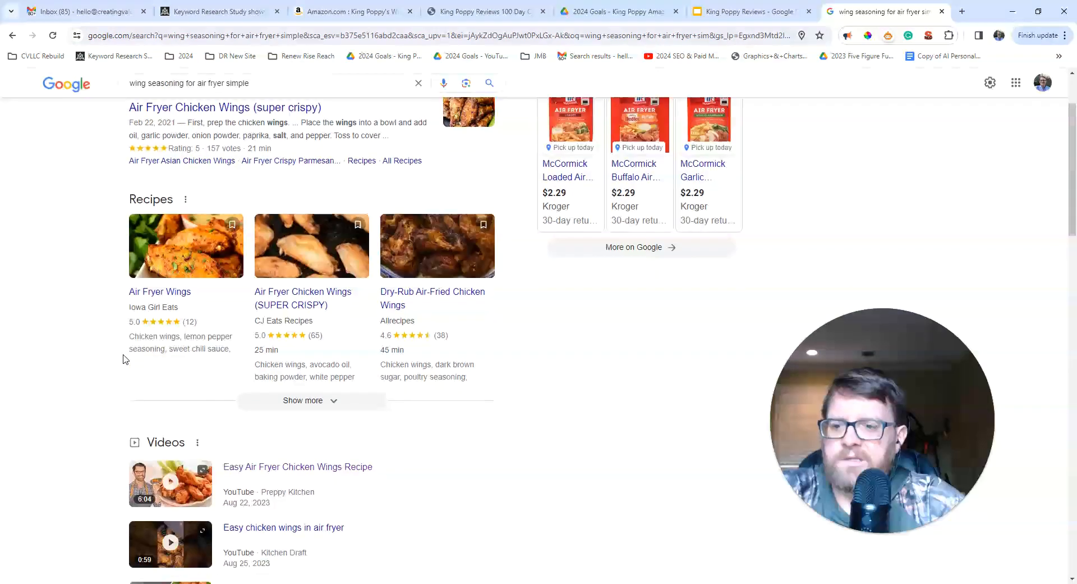
scroll("down", 3)
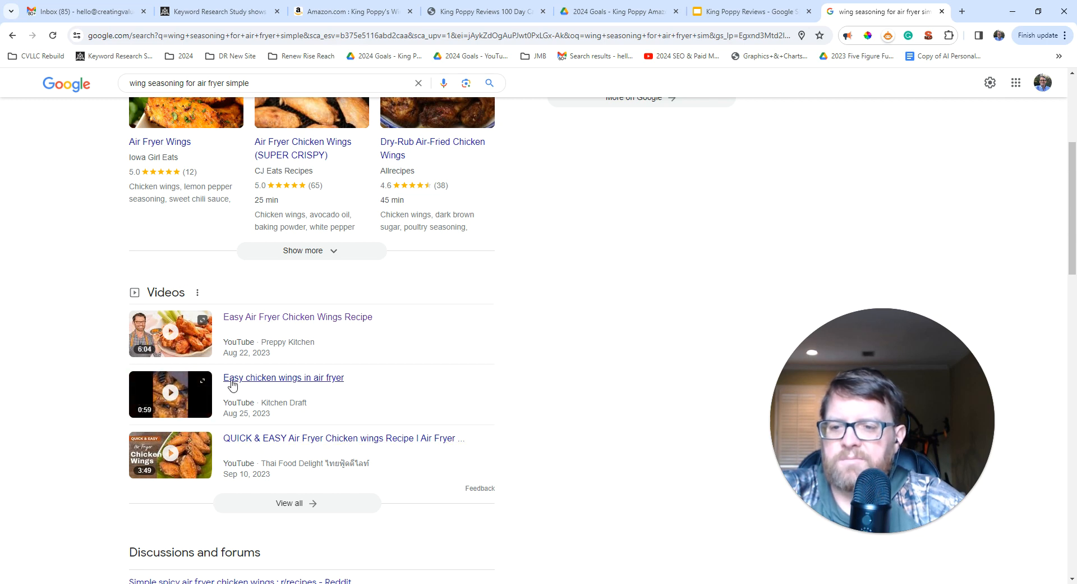
mouse_move(218, 386)
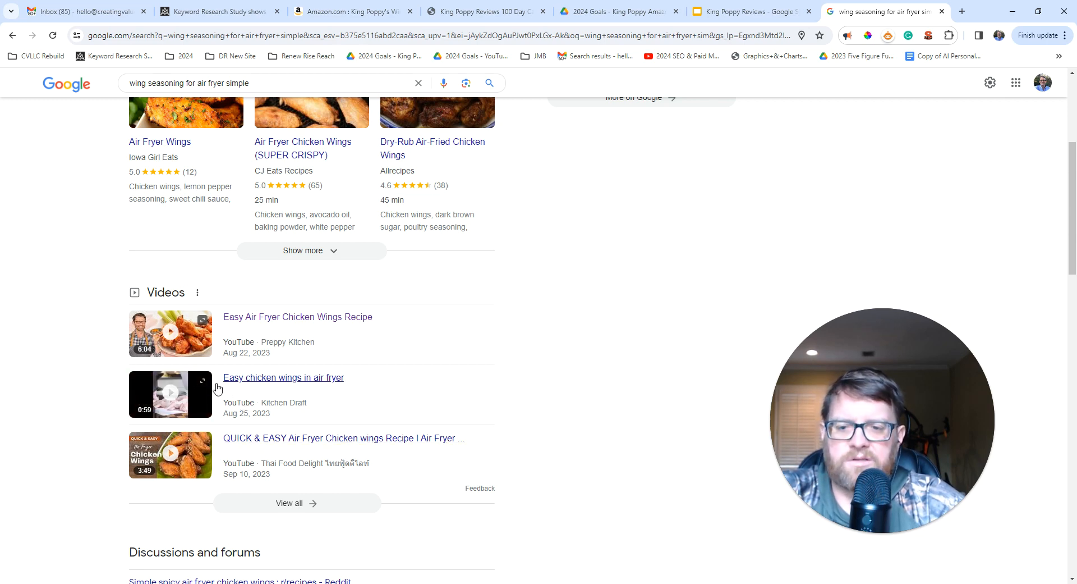
mouse_move(206, 407)
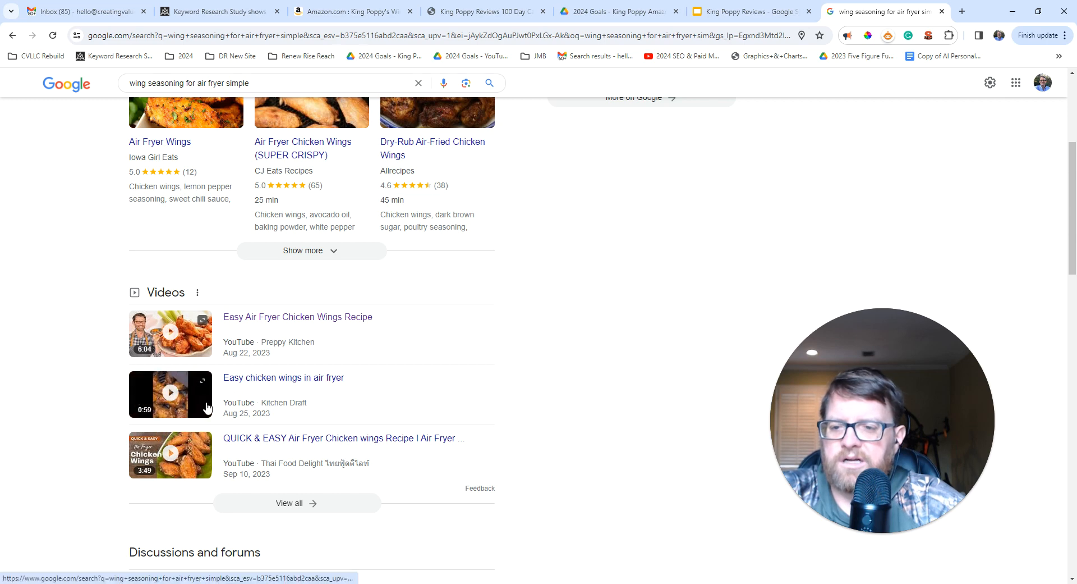
scroll("down", 3)
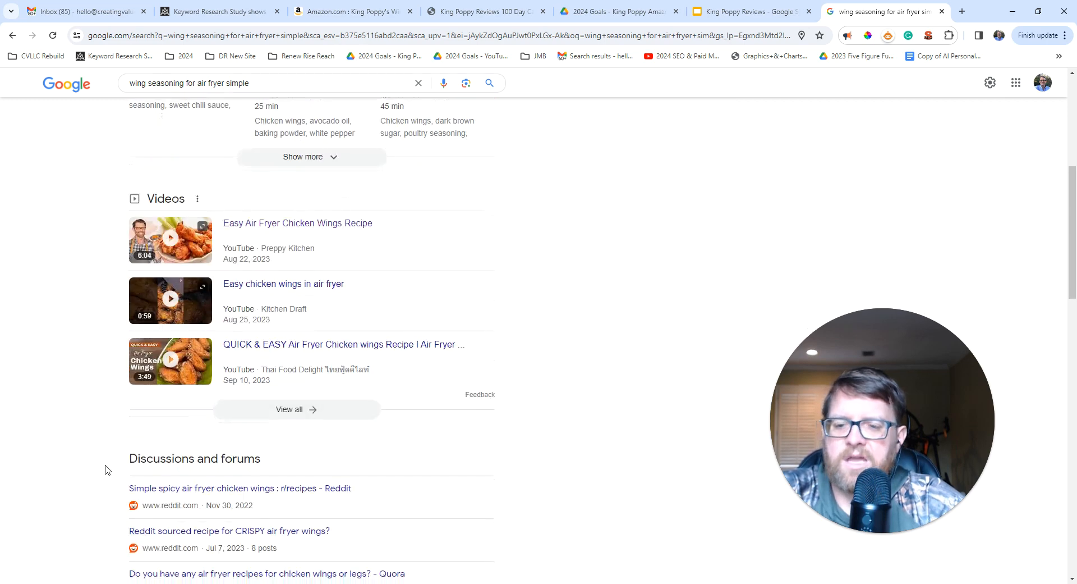
scroll("down", 3)
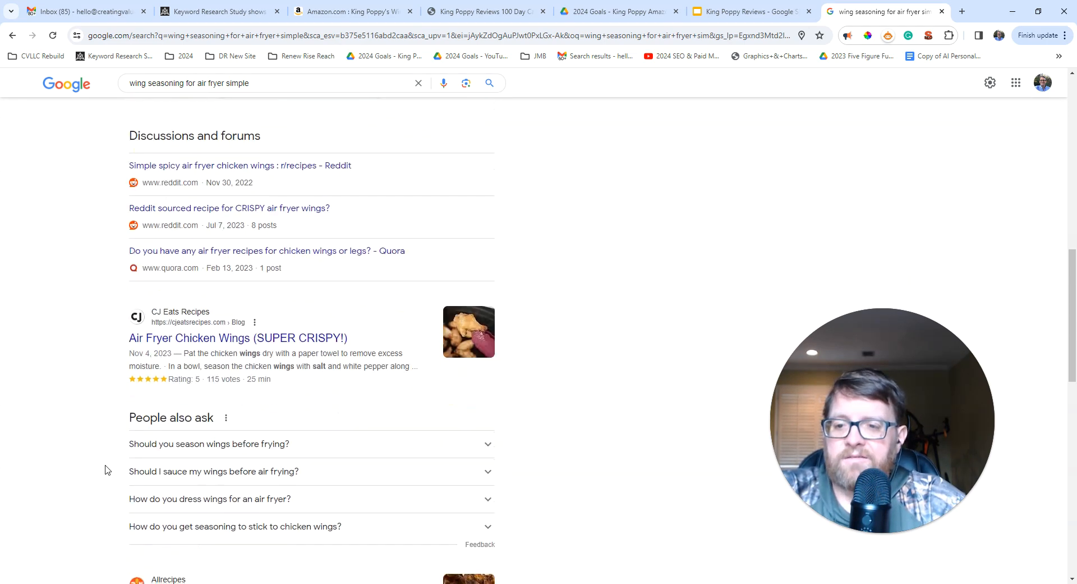
scroll("down", 3)
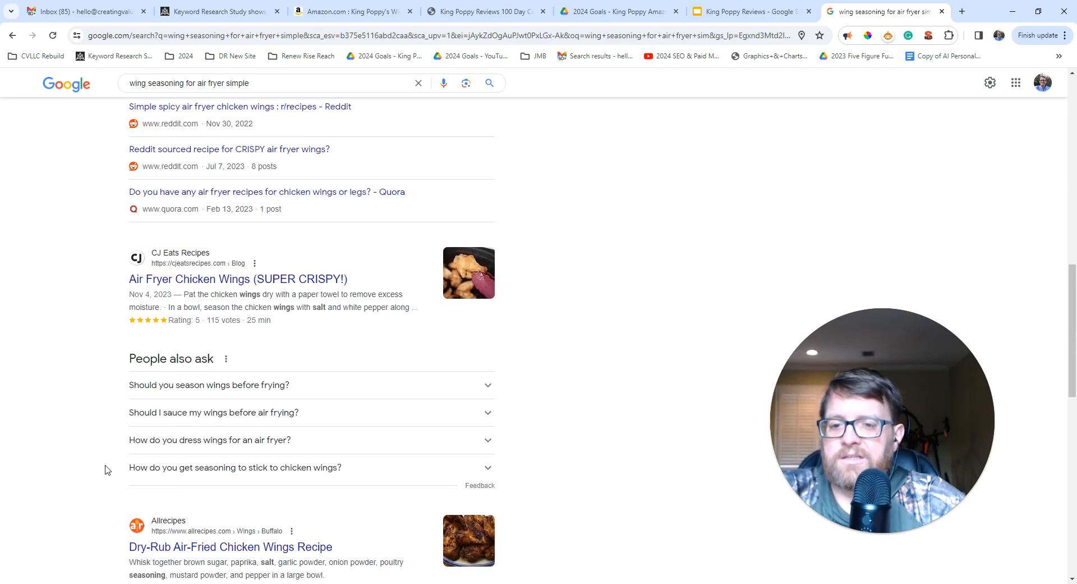
scroll("down", 3)
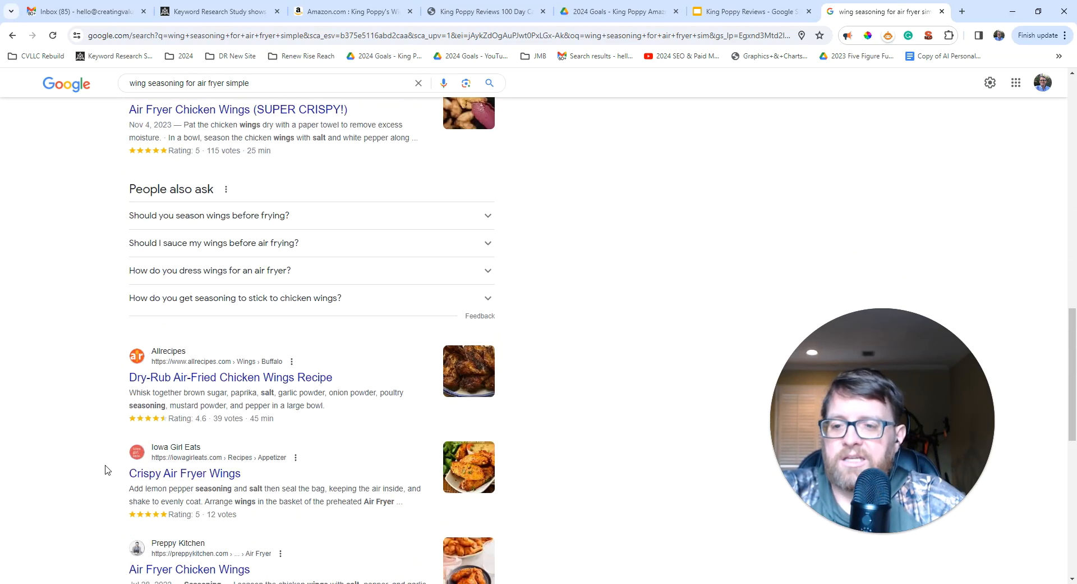
scroll("down", 3)
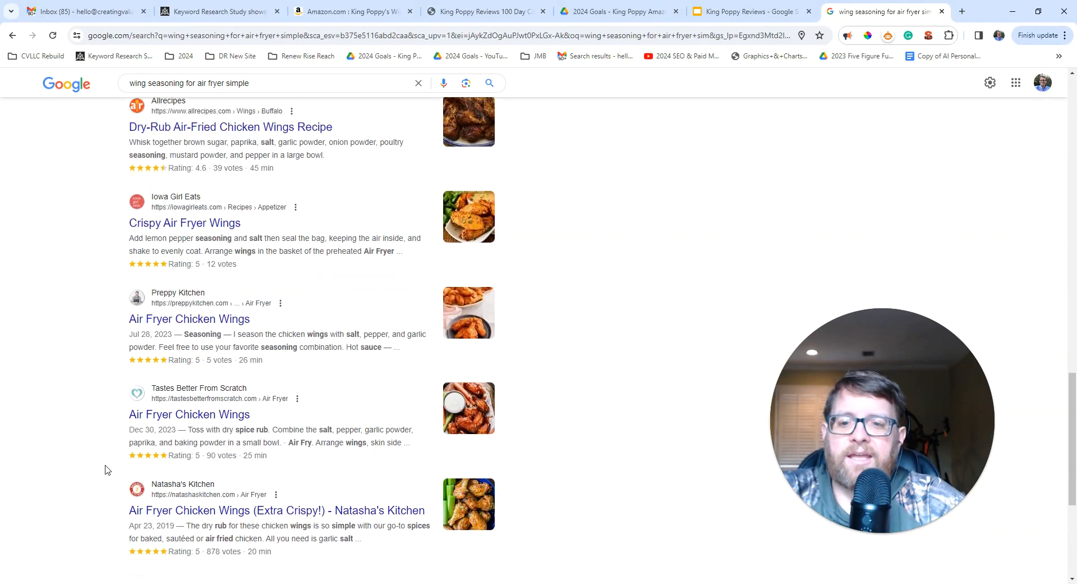
scroll("down", 3)
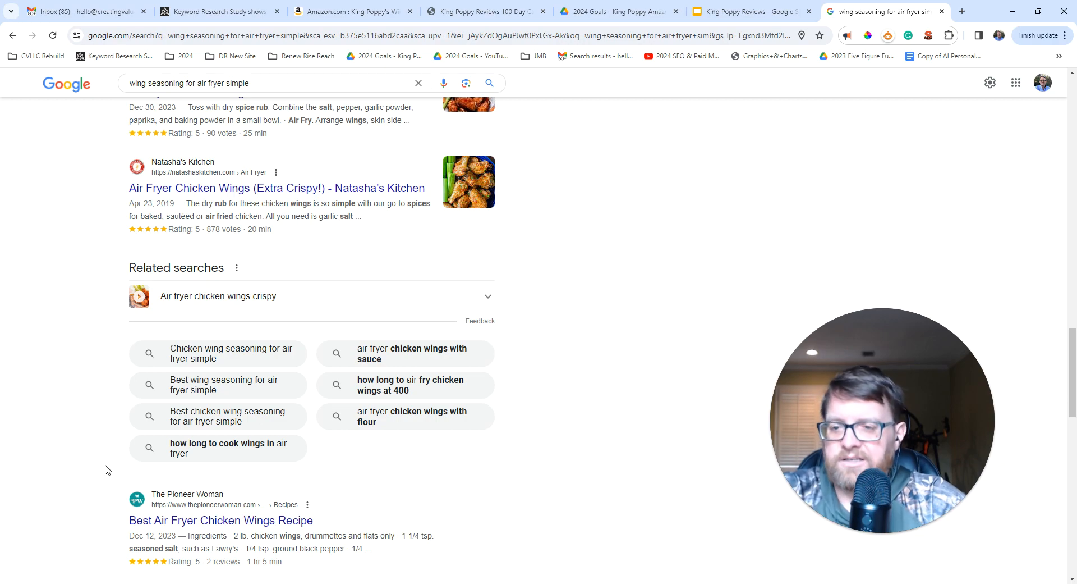
scroll("down", 3)
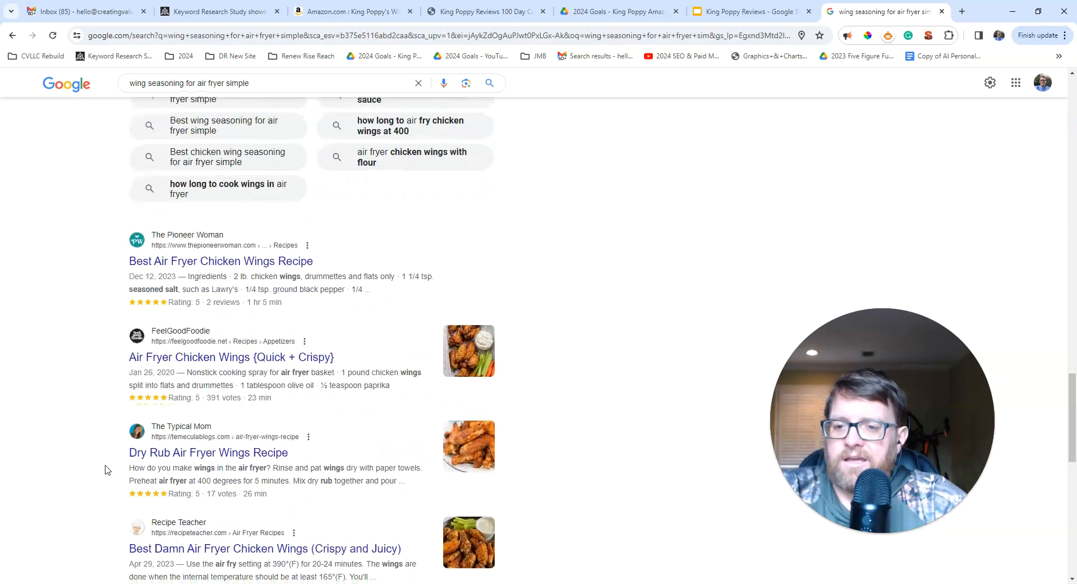
scroll("down", 3)
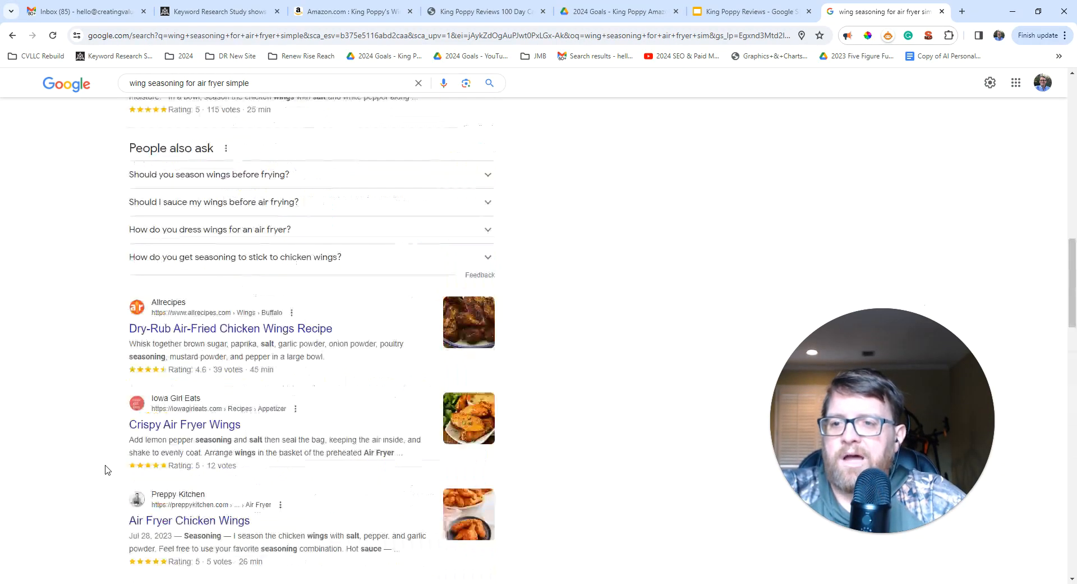
scroll("up", 3)
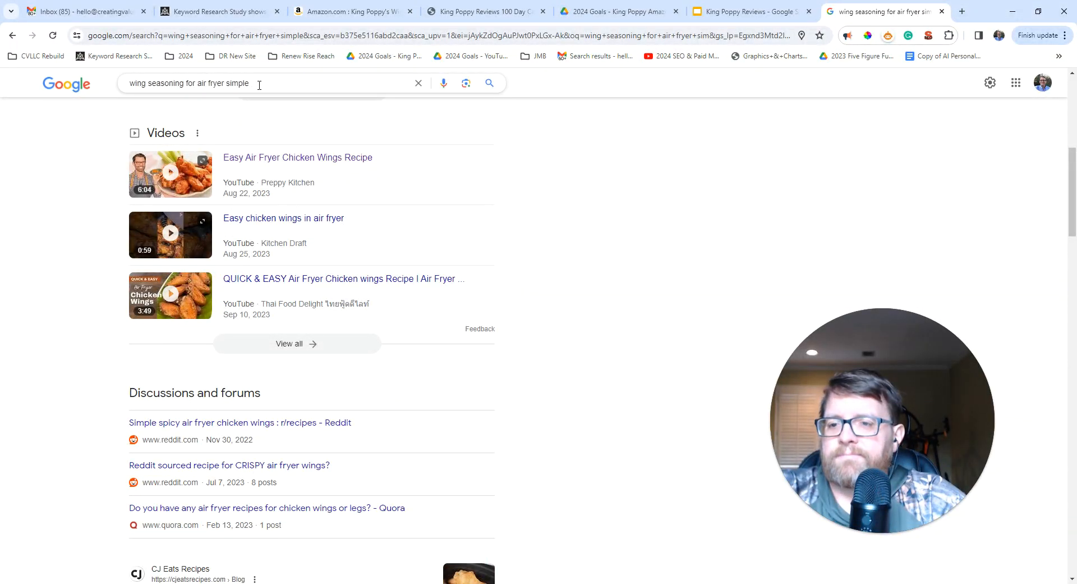
mouse_move(140, 354)
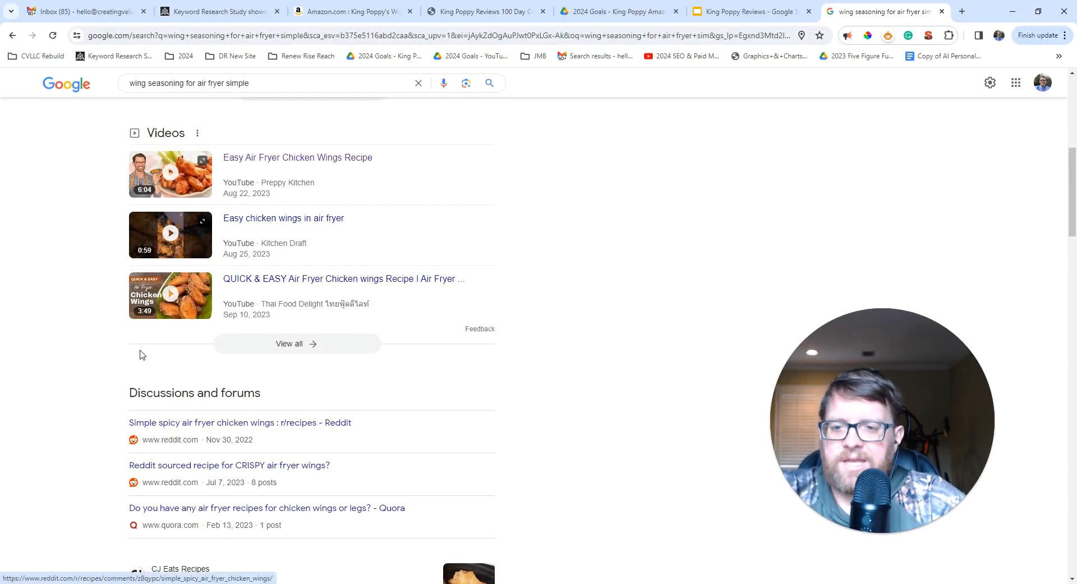
scroll("up", 3)
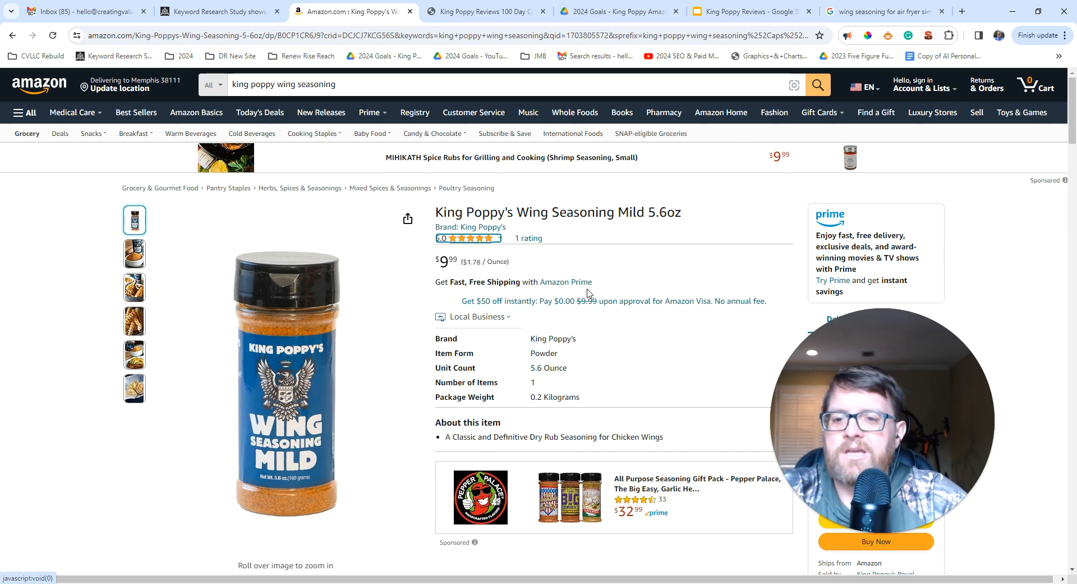
mouse_move(570, 257)
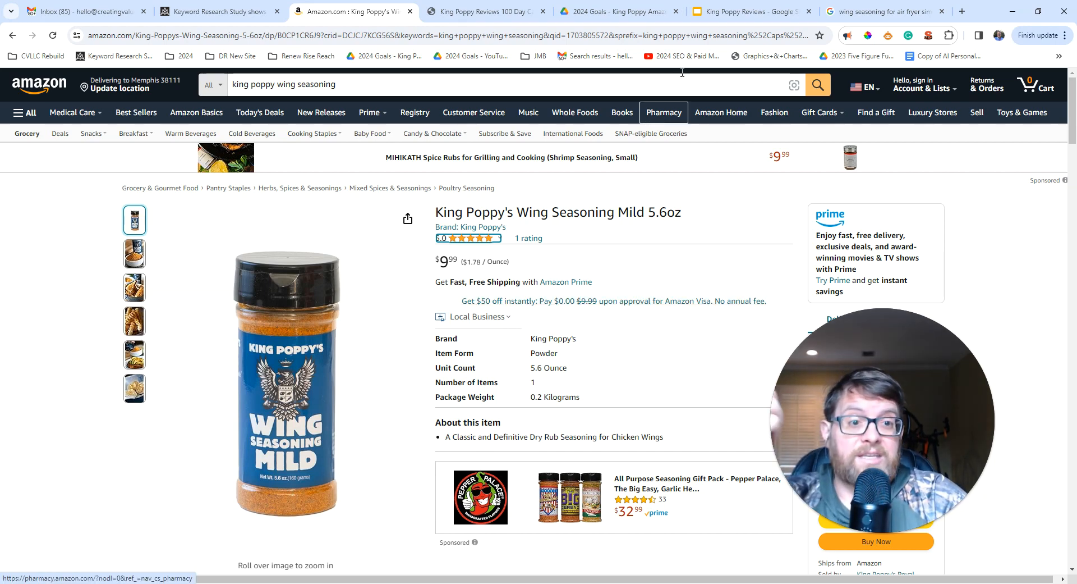
left_click(749, 12)
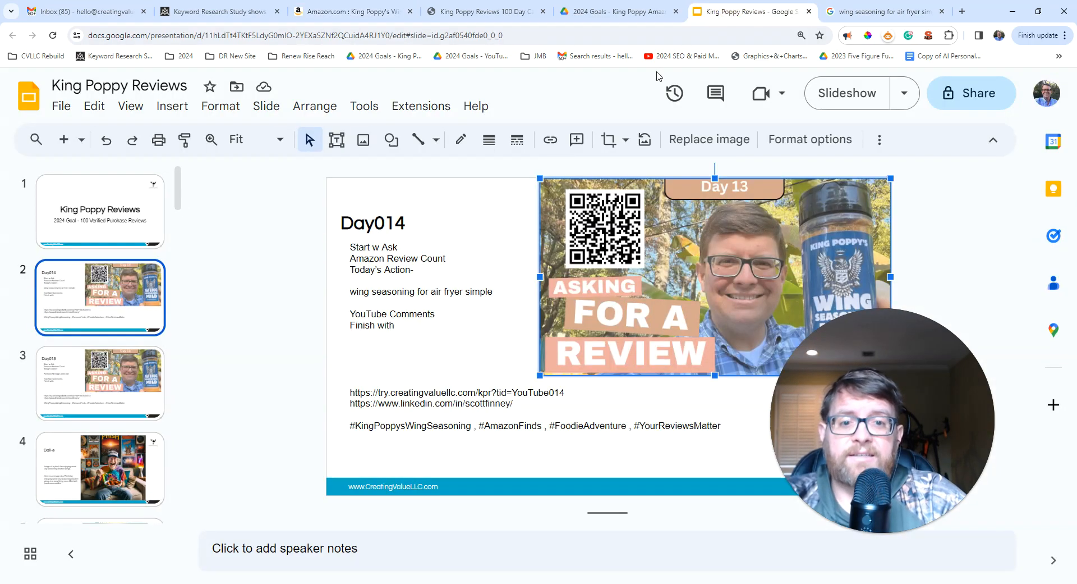
left_click(881, 11)
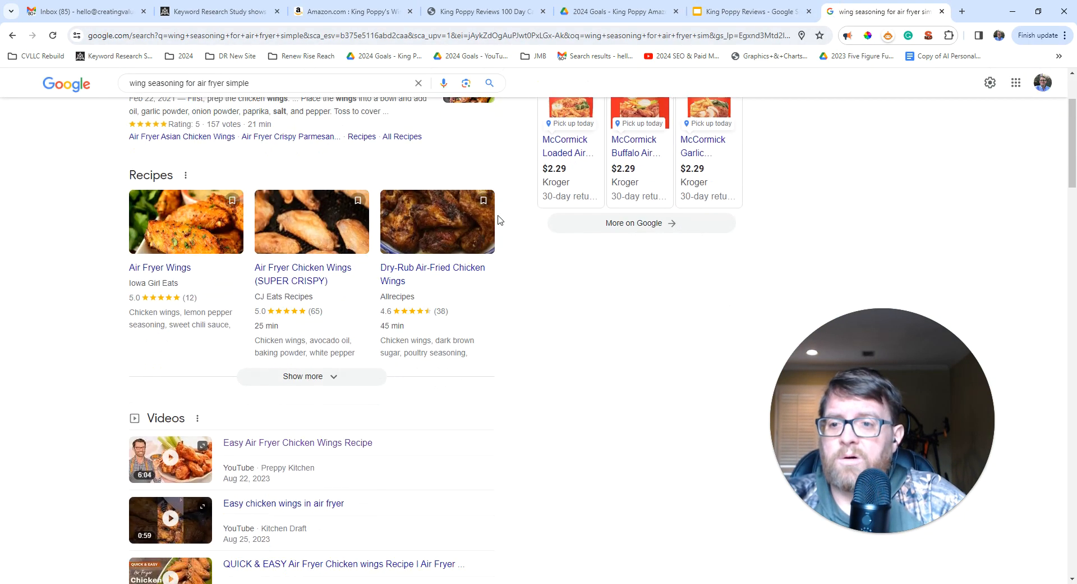
scroll("down", 3)
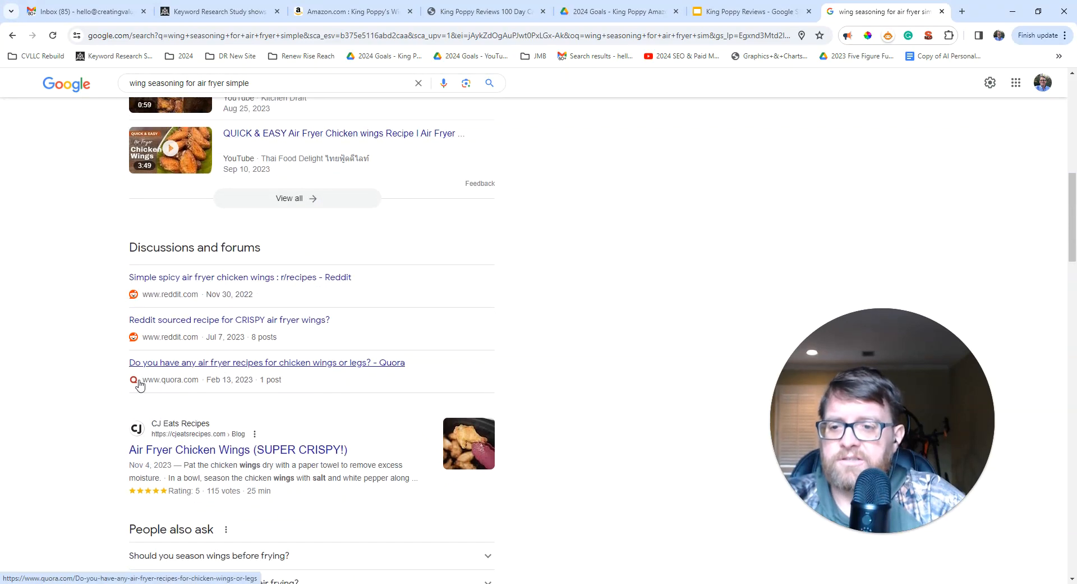
scroll("down", 3)
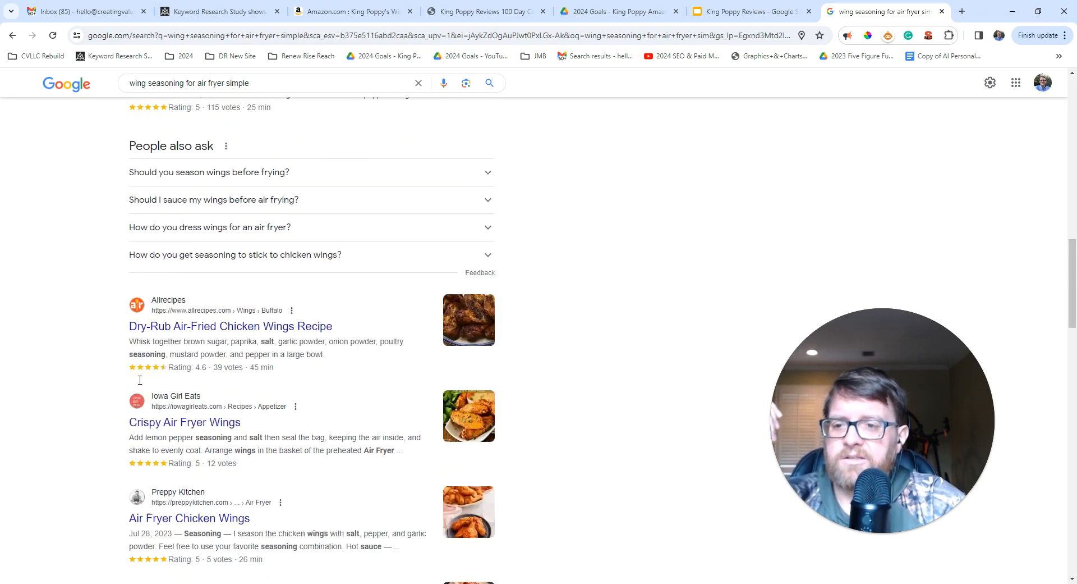
scroll("down", 3)
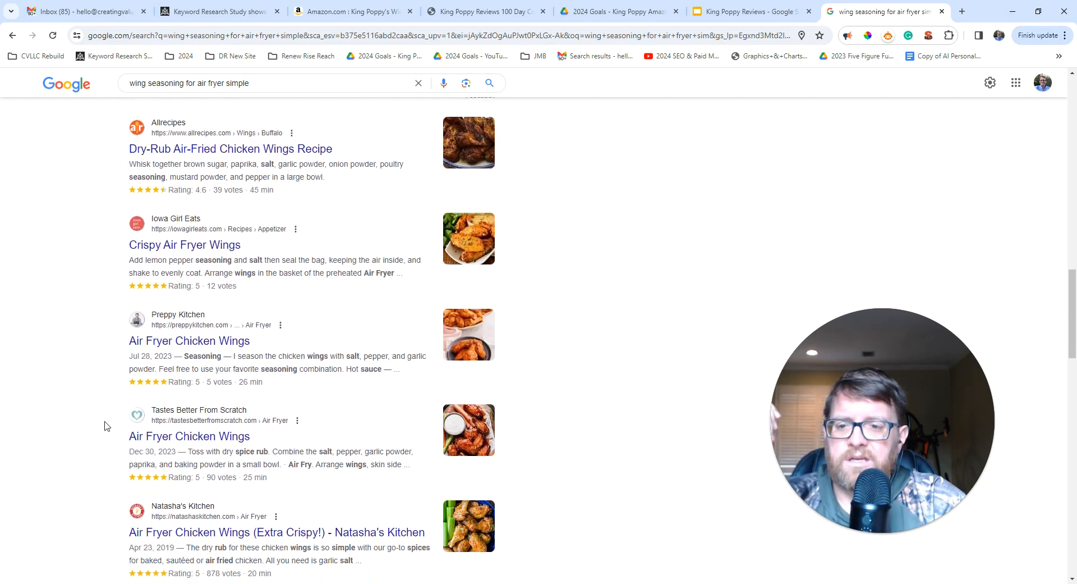
scroll("down", 3)
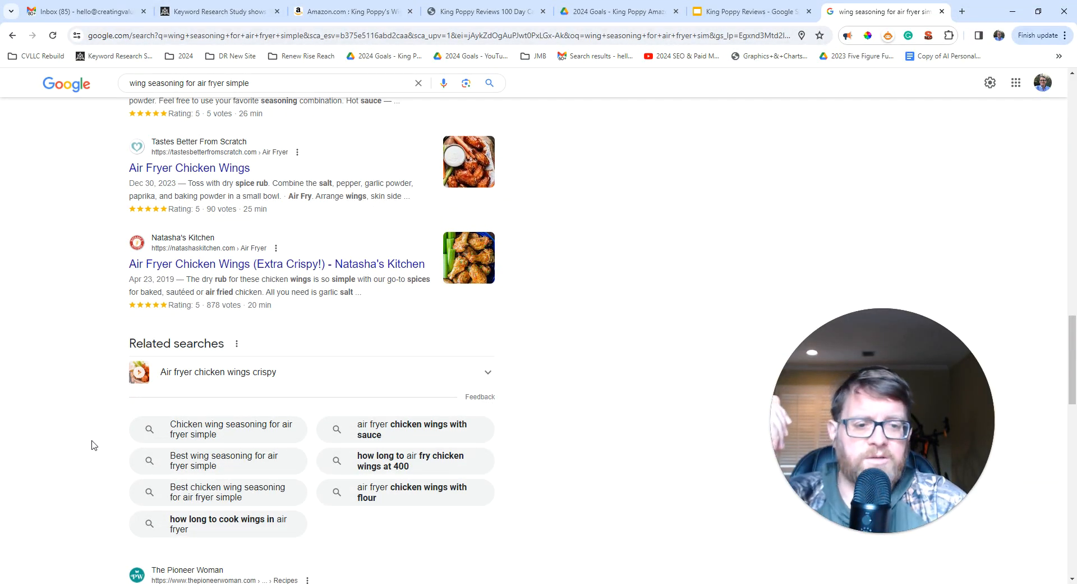
scroll("up", 3)
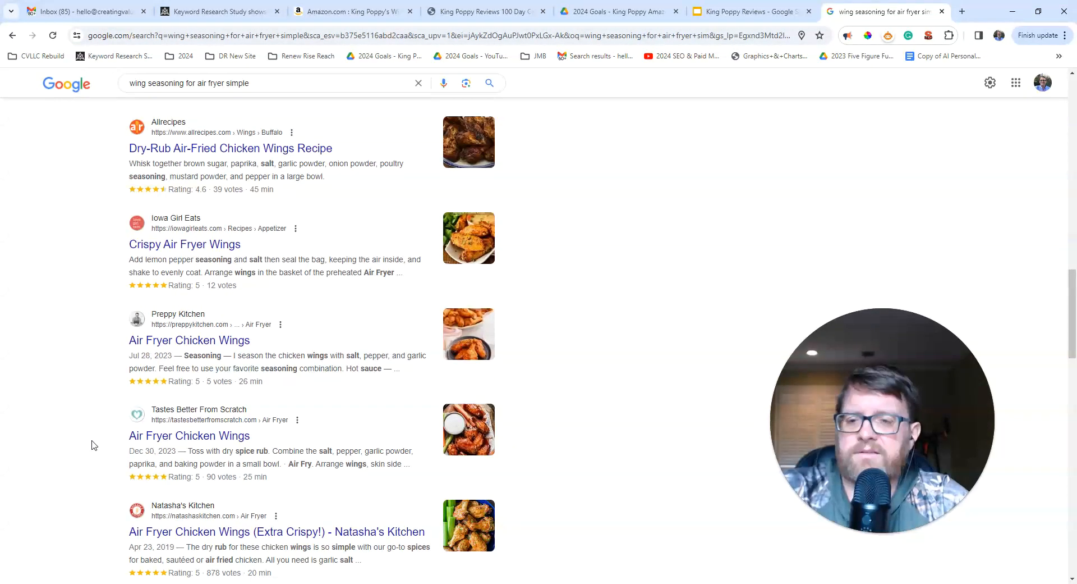
scroll("up", 3)
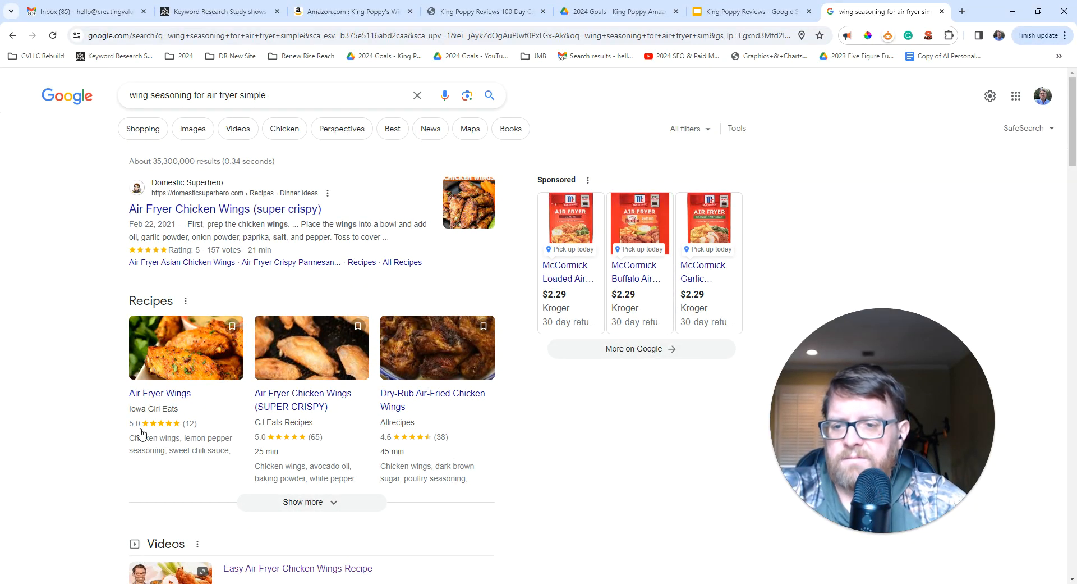
mouse_move(131, 209)
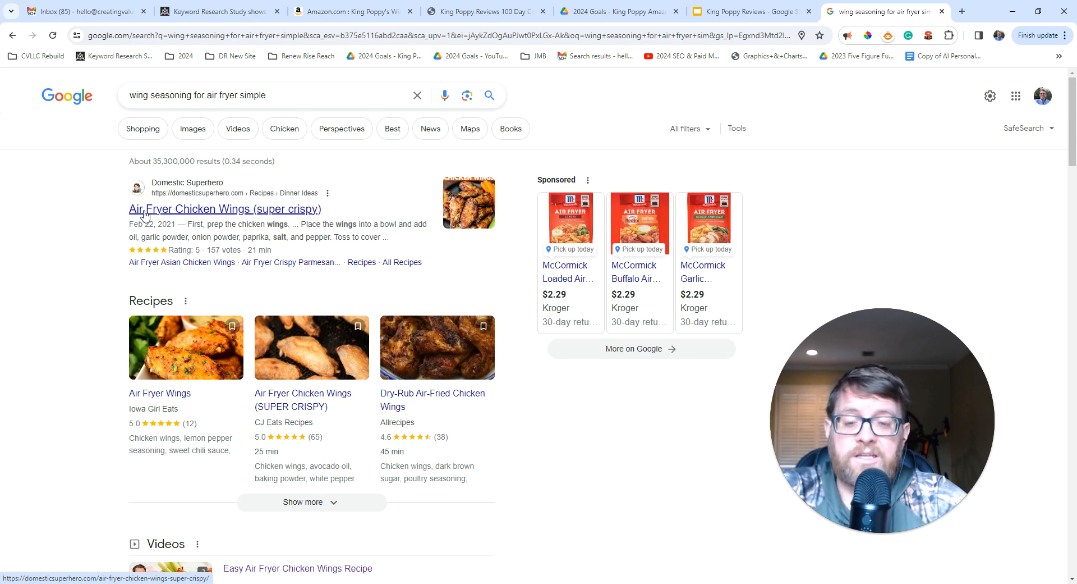
mouse_move(25, 200)
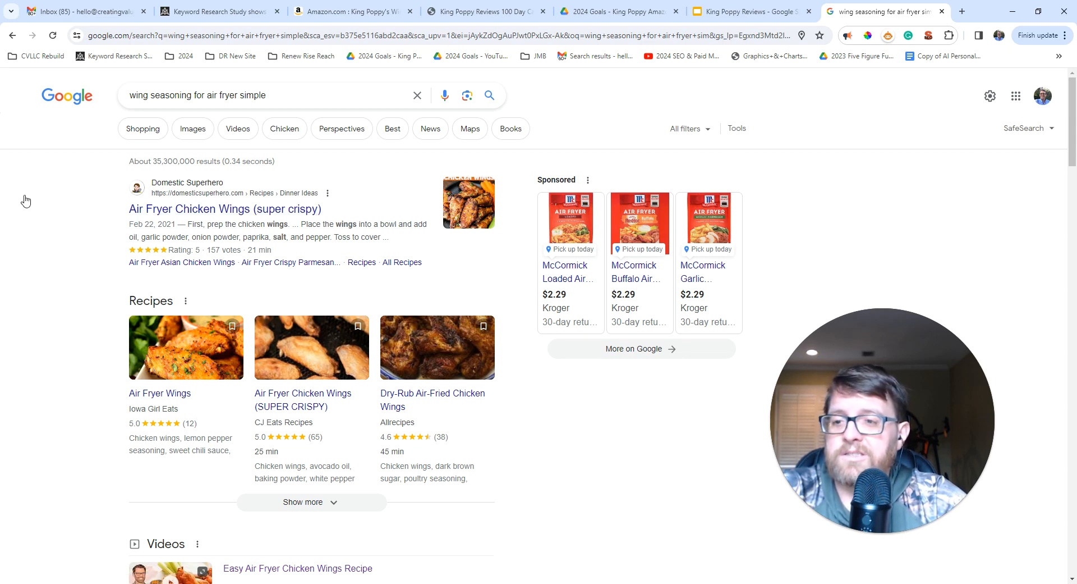